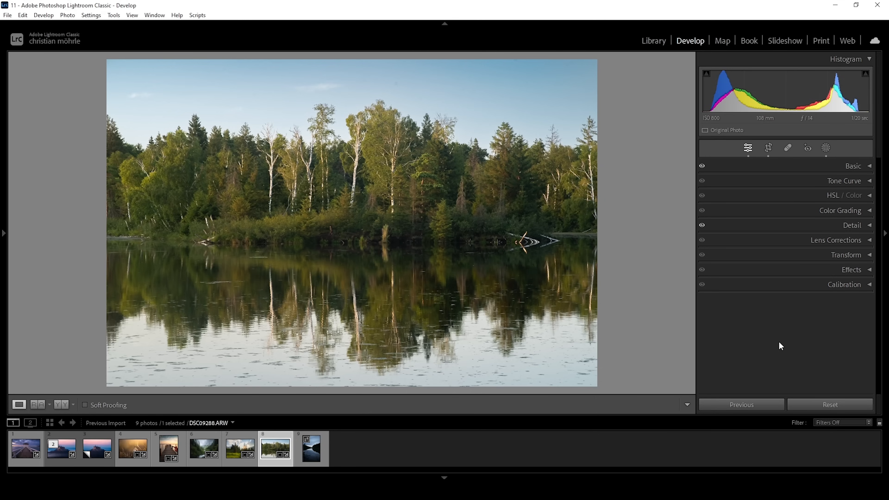
pyautogui.moveTo(770, 342)
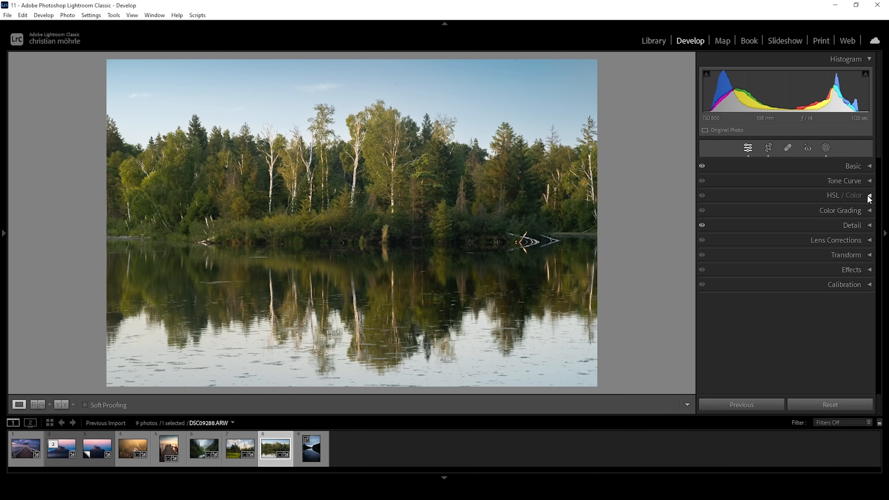
# In the HSL/Color Hue controls, shift the Green hue to -59 toward yellow.
pyautogui.click(869, 196)
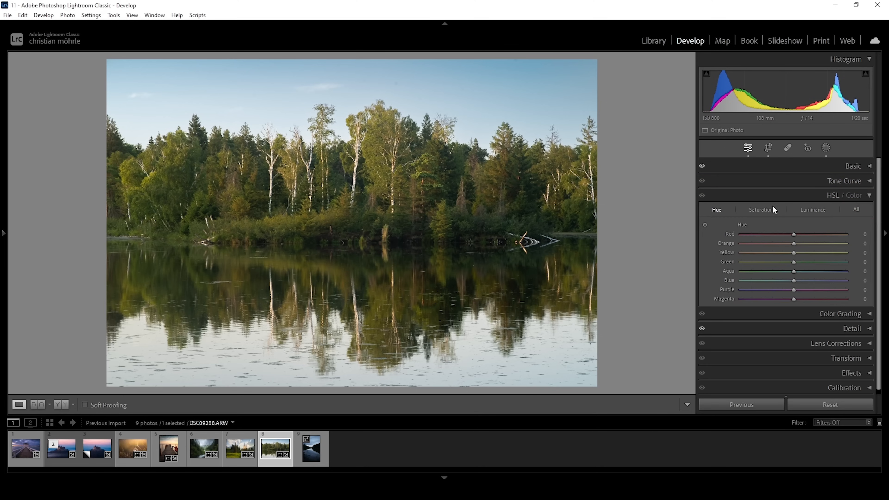
pyautogui.moveTo(726, 218)
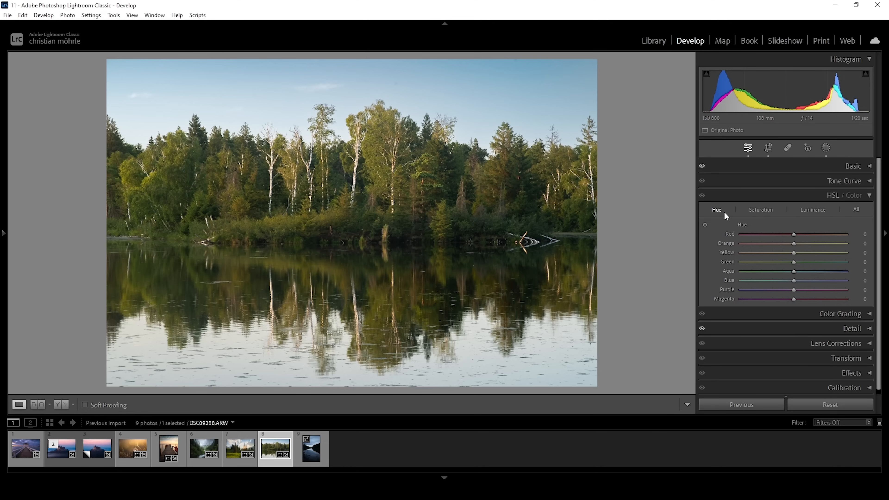
pyautogui.moveTo(410, 176)
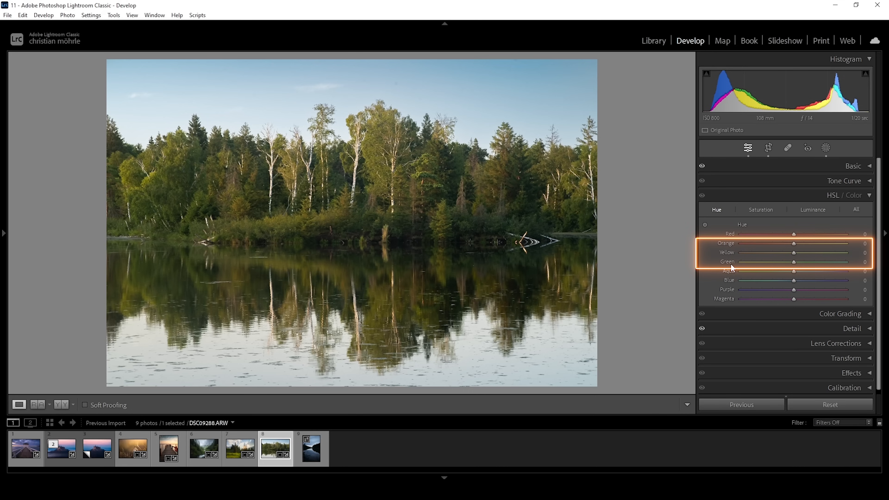
pyautogui.moveTo(733, 248)
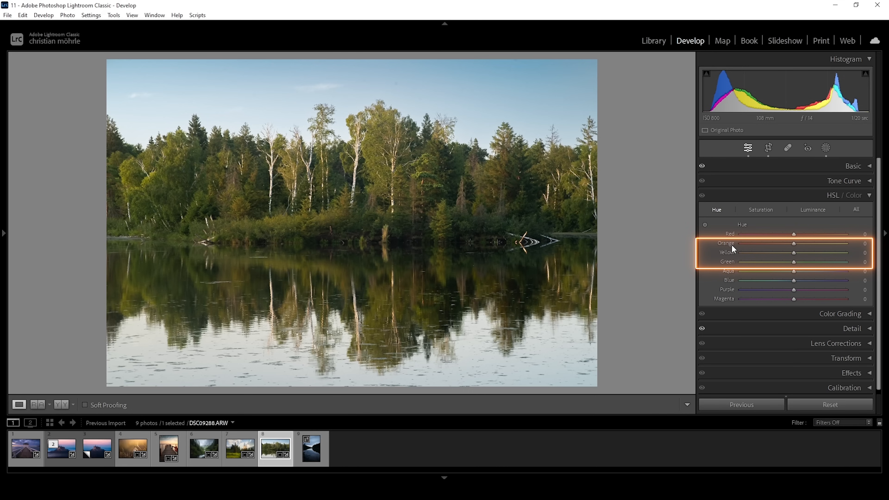
pyautogui.moveTo(793, 261); pyautogui.dragTo(787, 261)
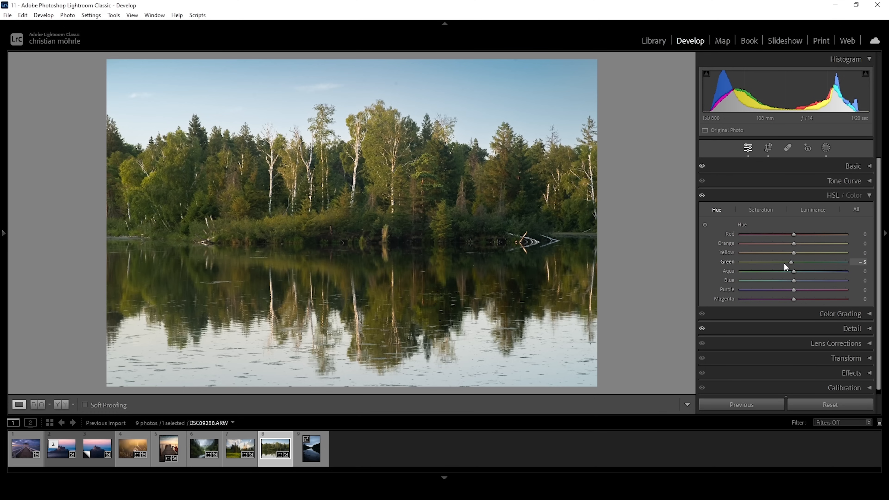
pyautogui.moveTo(791, 261); pyautogui.dragTo(765, 261)
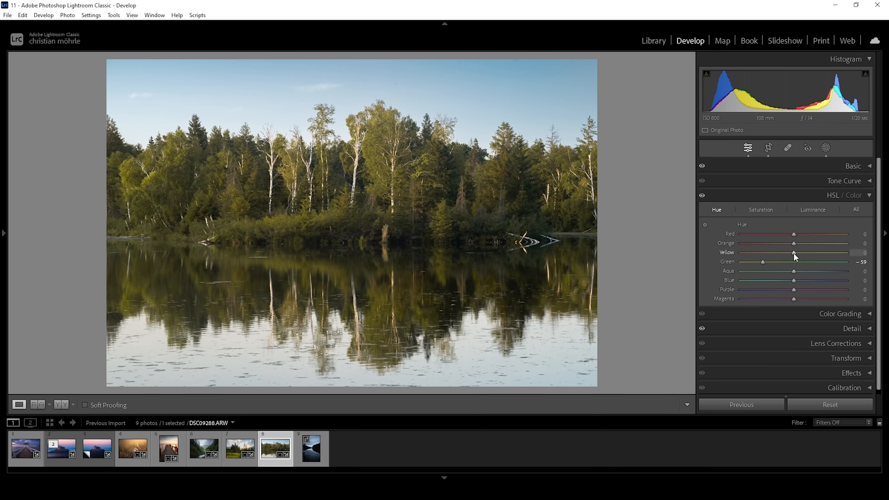
# Shift the Yellow hue to -63 so the foliage moves toward orange.
pyautogui.moveTo(794, 252); pyautogui.dragTo(783, 252)
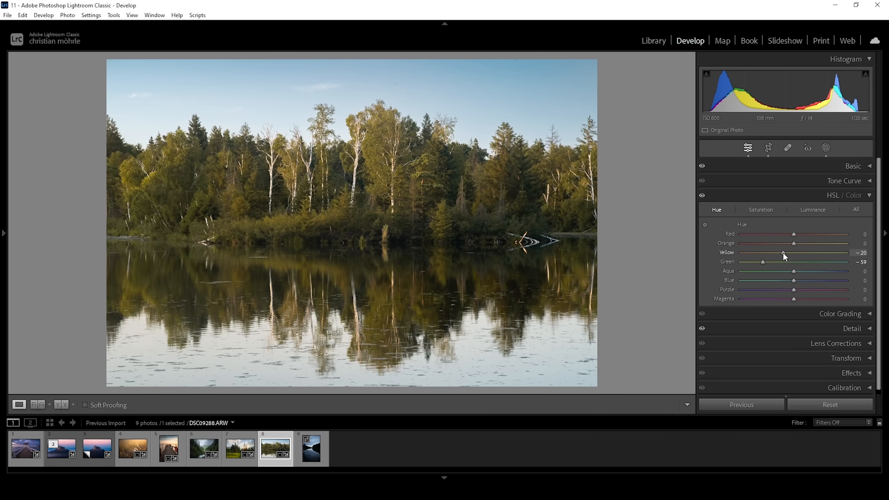
pyautogui.moveTo(783, 253); pyautogui.dragTo(777, 252)
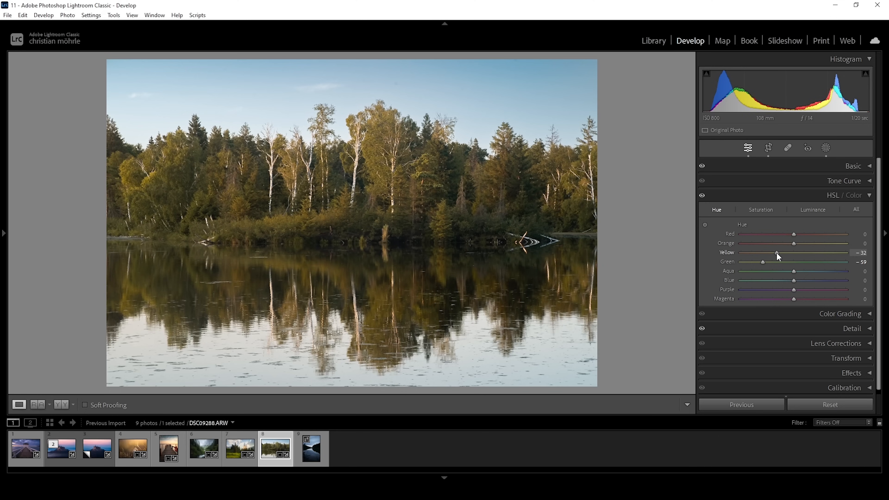
pyautogui.moveTo(776, 252); pyautogui.dragTo(763, 252)
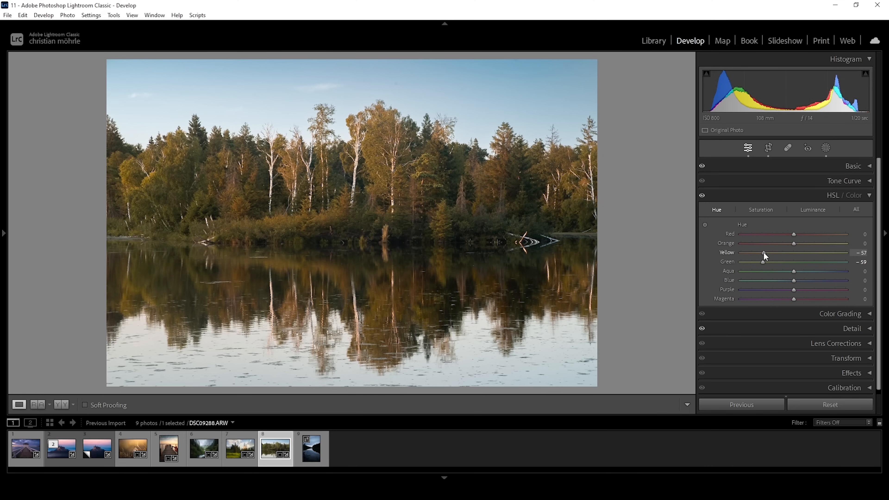
pyautogui.moveTo(763, 255); pyautogui.dragTo(760, 255)
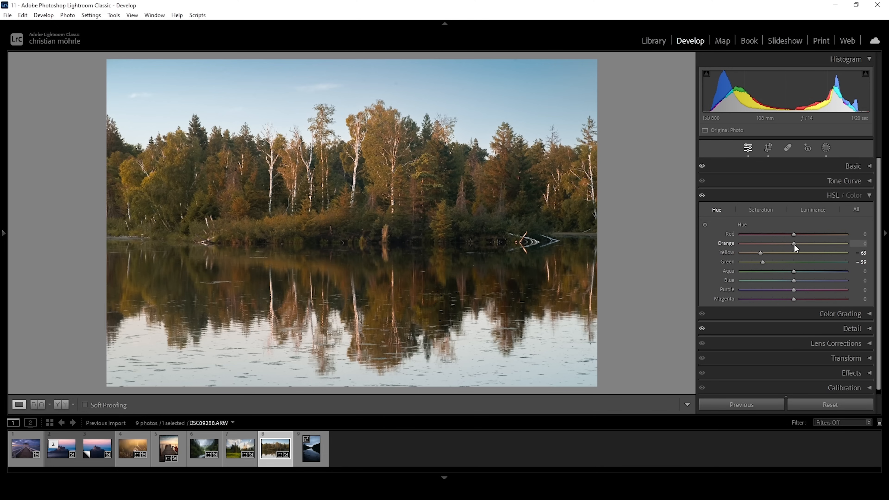
# Settle the Orange hue at +46 after trying a shift toward red.
pyautogui.moveTo(794, 242); pyautogui.dragTo(757, 243)
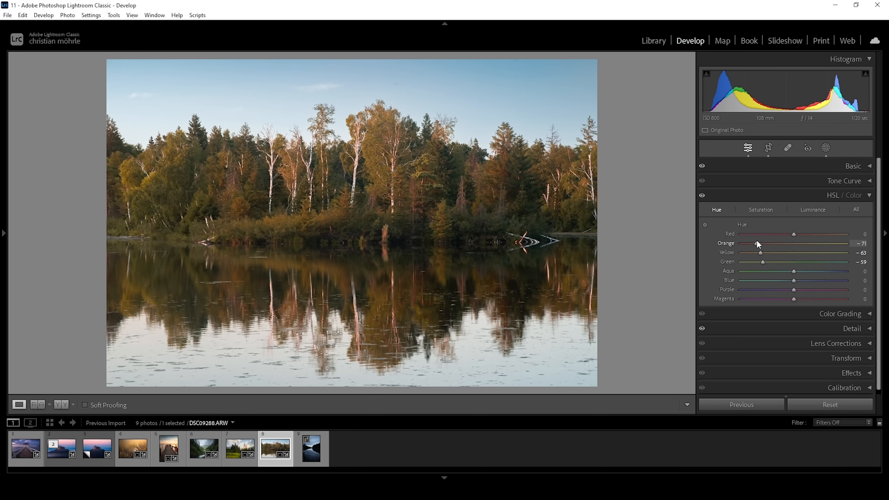
pyautogui.moveTo(775, 242); pyautogui.dragTo(785, 243)
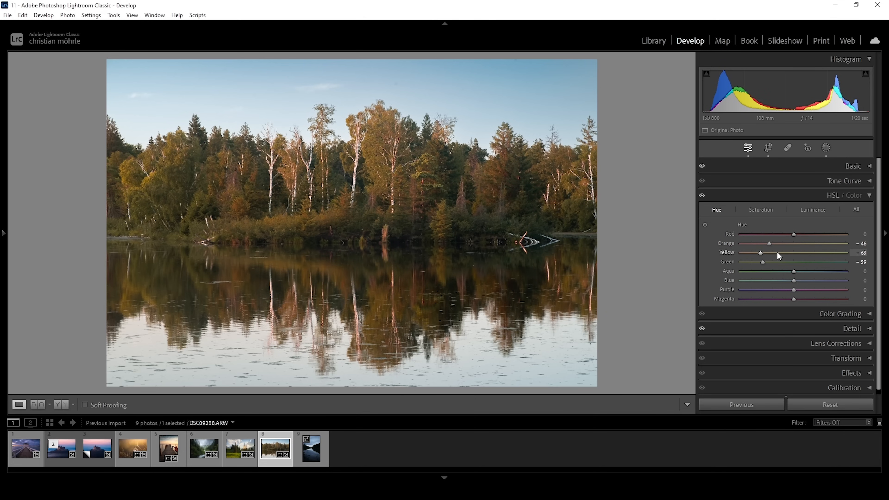
pyautogui.moveTo(785, 242); pyautogui.dragTo(810, 242)
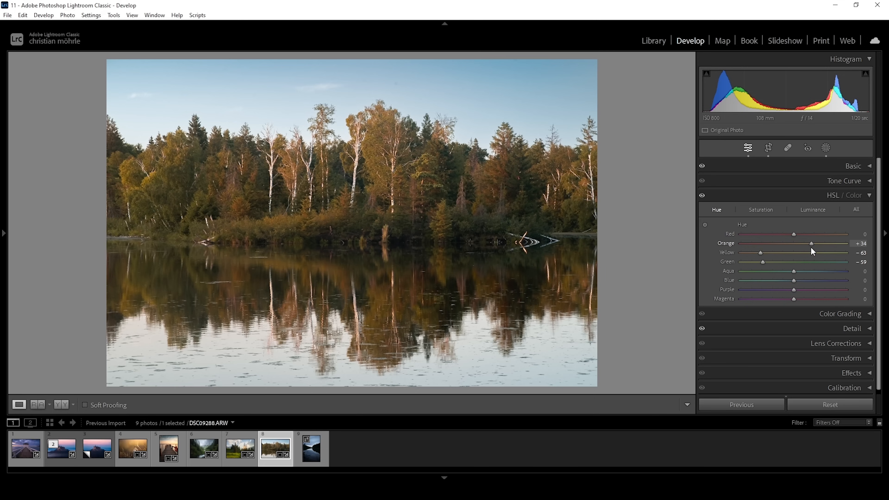
pyautogui.moveTo(792, 242); pyautogui.dragTo(796, 243)
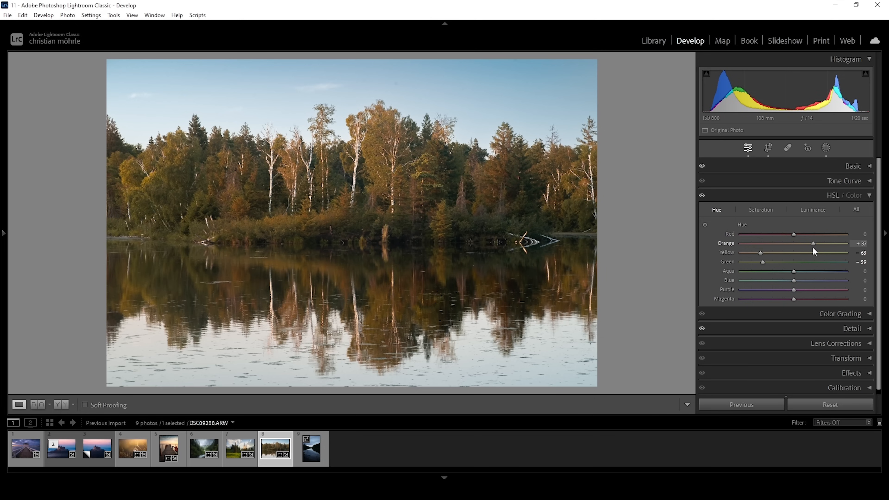
pyautogui.moveTo(815, 242); pyautogui.dragTo(833, 243)
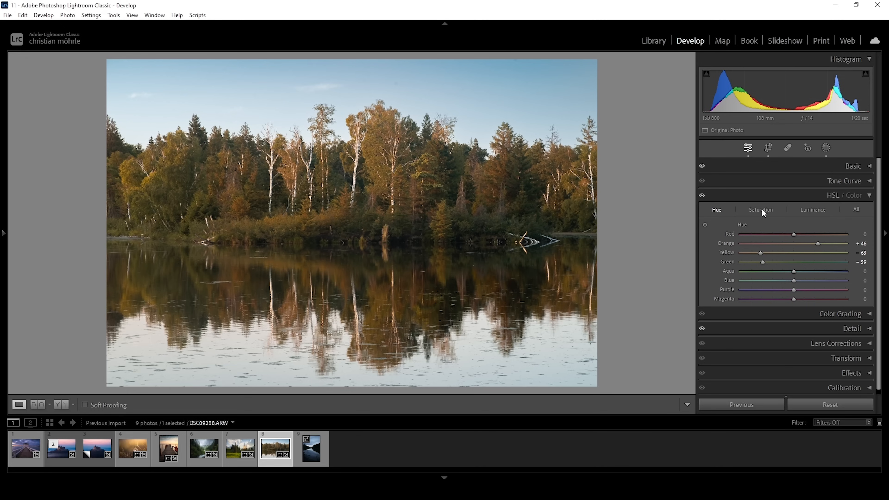
# Set HSL Saturation to Yellow +47, Green +27 and Orange -52.
pyautogui.click(761, 210)
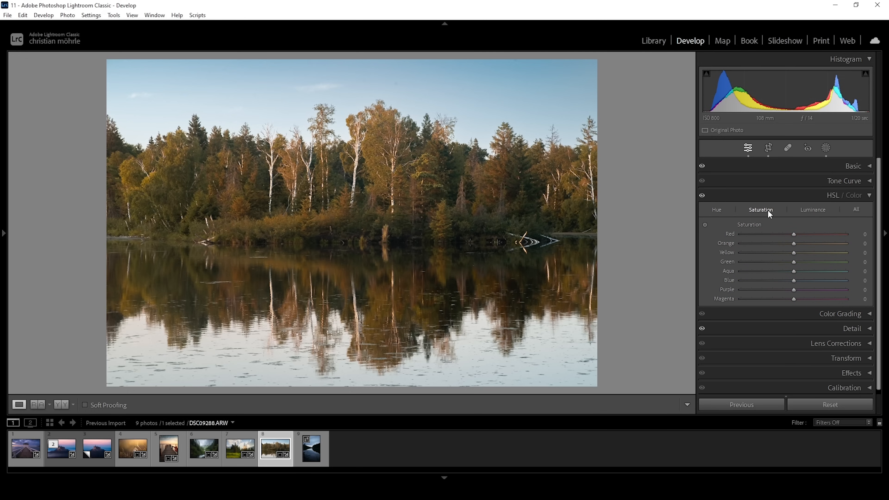
pyautogui.moveTo(396, 226)
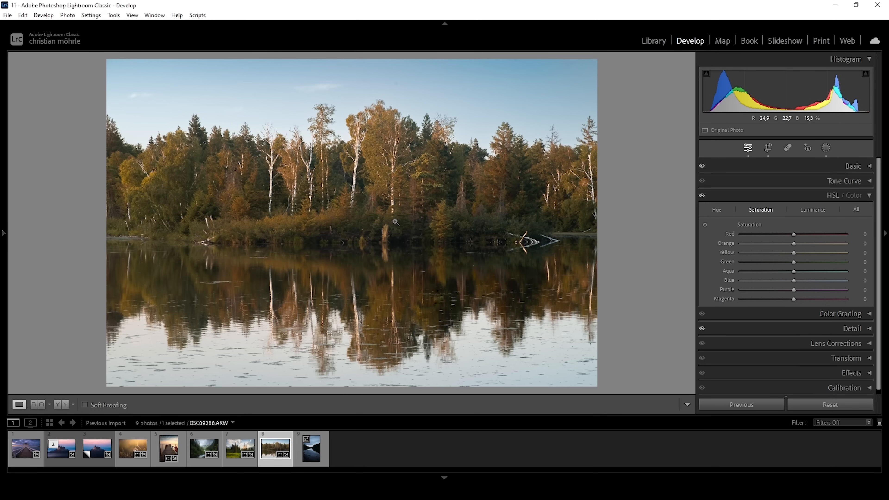
pyautogui.moveTo(436, 180)
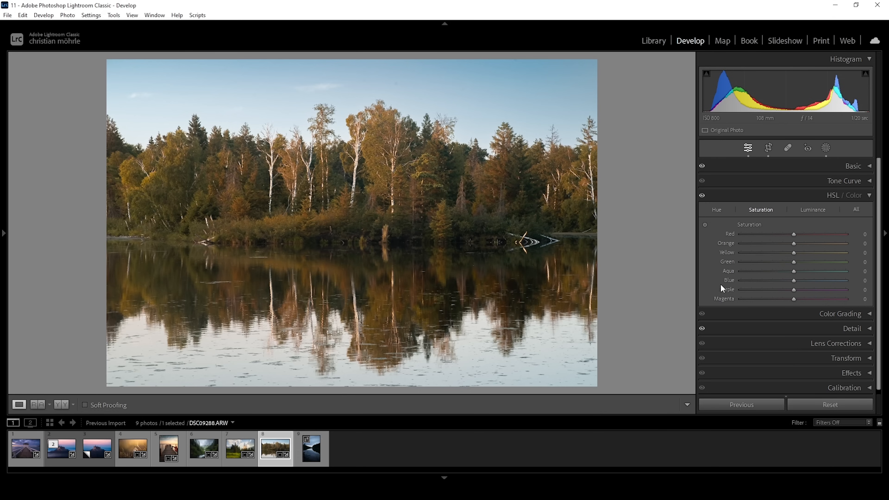
pyautogui.moveTo(794, 252); pyautogui.dragTo(827, 252)
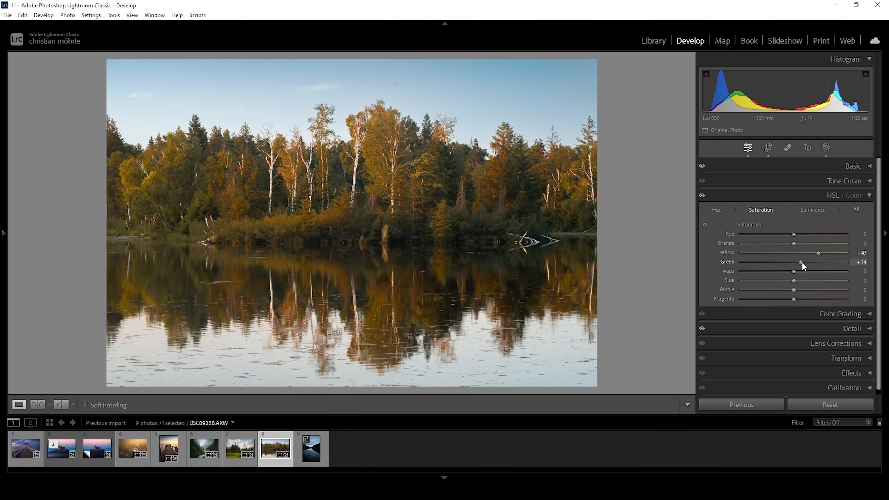
pyautogui.moveTo(801, 261); pyautogui.dragTo(808, 261)
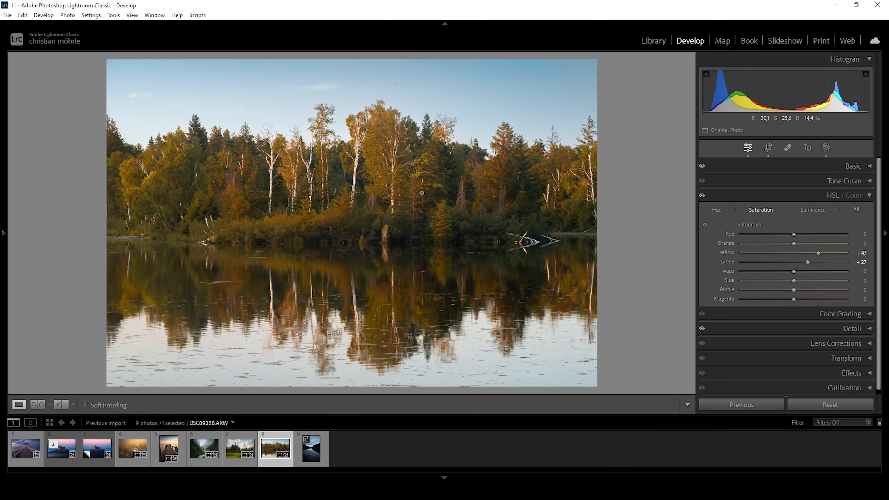
pyautogui.moveTo(401, 140)
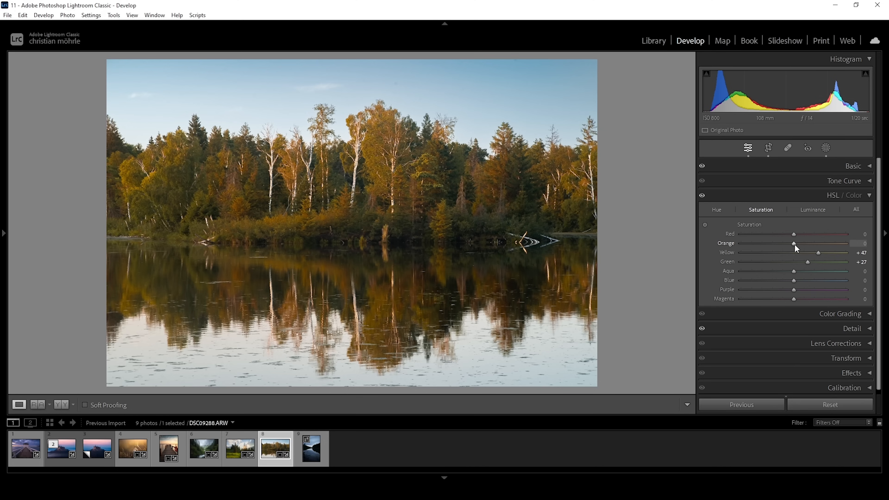
pyautogui.moveTo(793, 243); pyautogui.dragTo(770, 243)
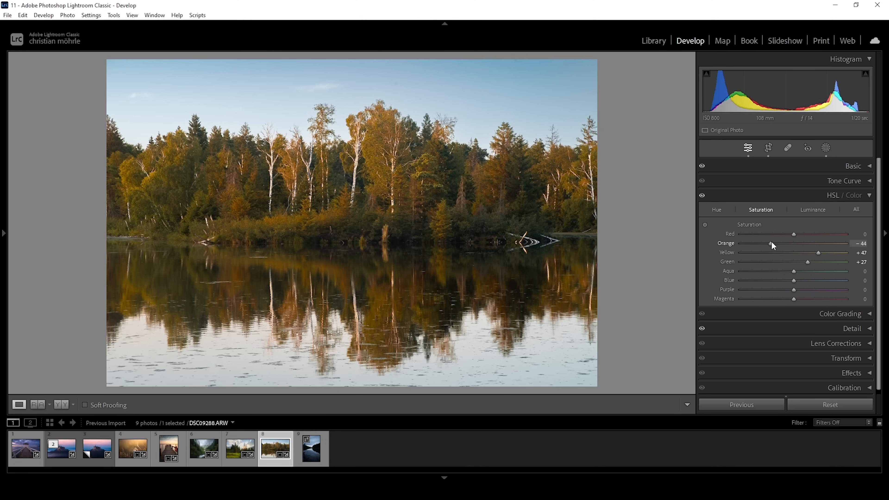
pyautogui.moveTo(771, 243); pyautogui.dragTo(764, 243)
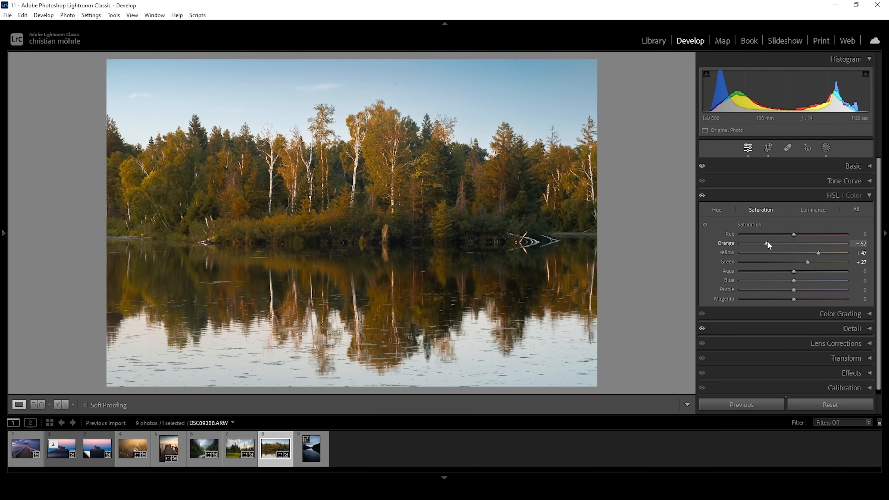
pyautogui.moveTo(765, 240)
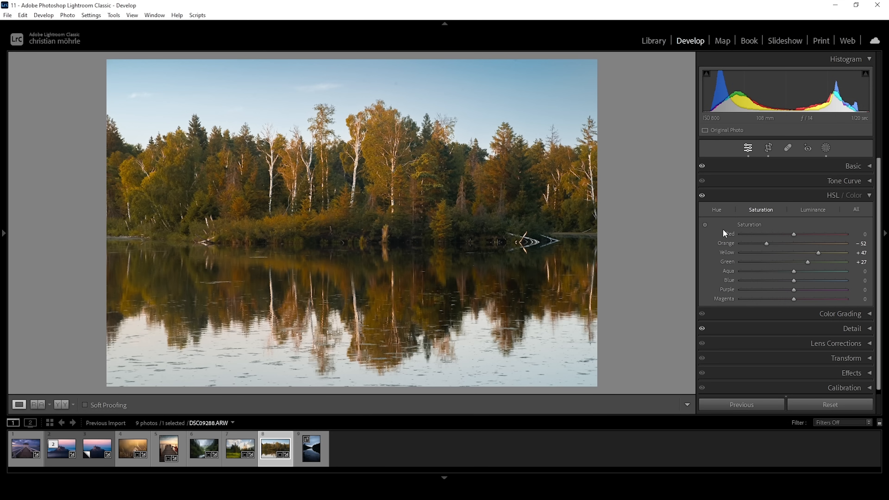
pyautogui.moveTo(813, 214)
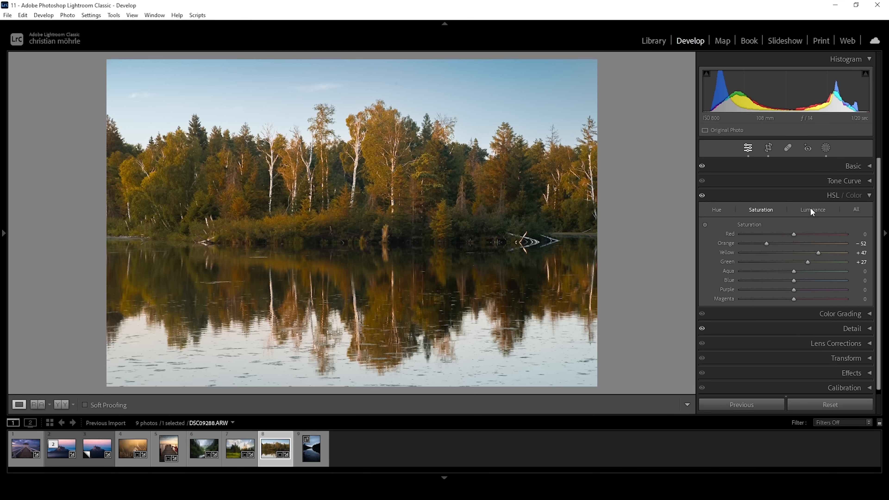
# Set HSL Luminance to Yellow +100, Green +100 and Orange about +46.
pyautogui.click(813, 209)
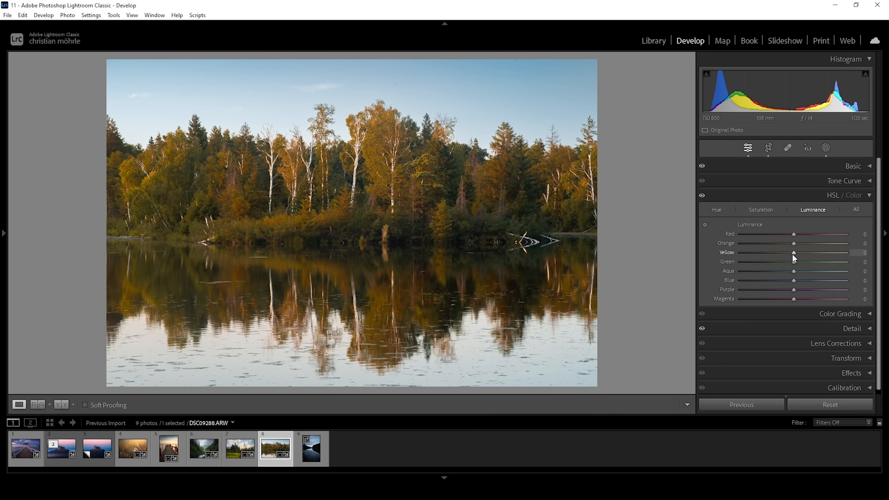
pyautogui.moveTo(793, 252); pyautogui.dragTo(833, 252)
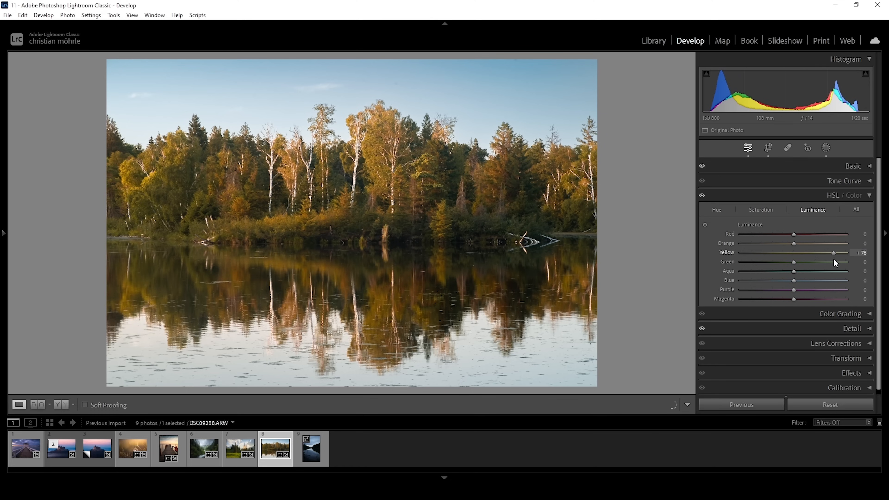
pyautogui.moveTo(833, 252); pyautogui.dragTo(849, 252)
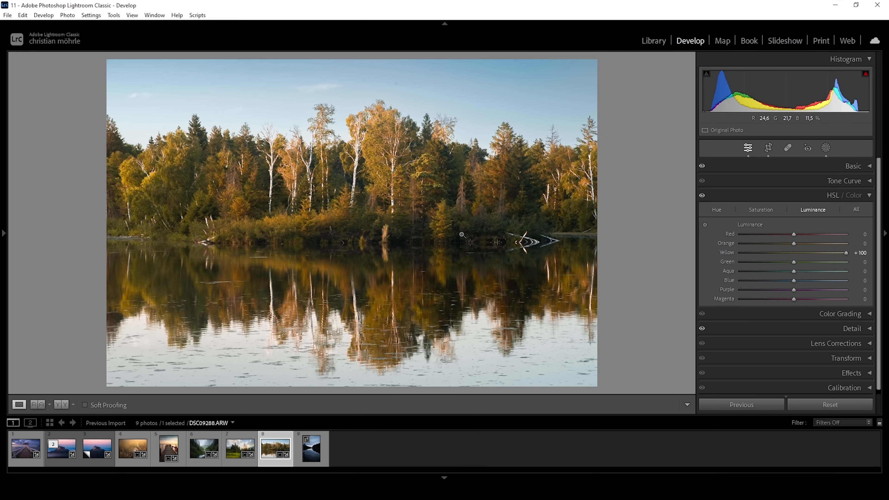
pyautogui.moveTo(703, 242)
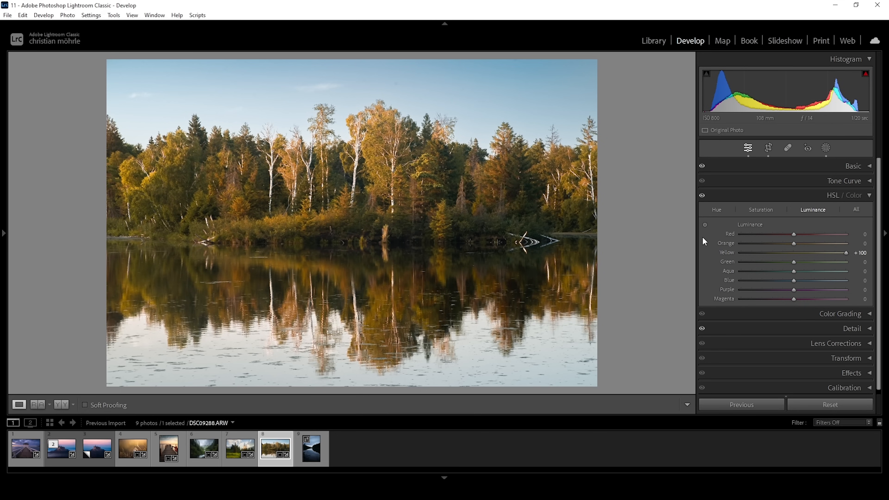
pyautogui.moveTo(793, 261); pyautogui.dragTo(844, 261)
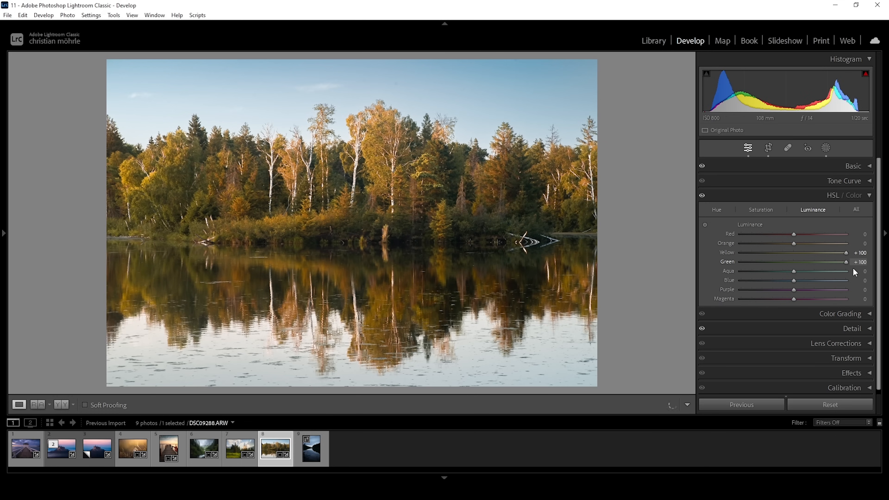
pyautogui.moveTo(793, 246)
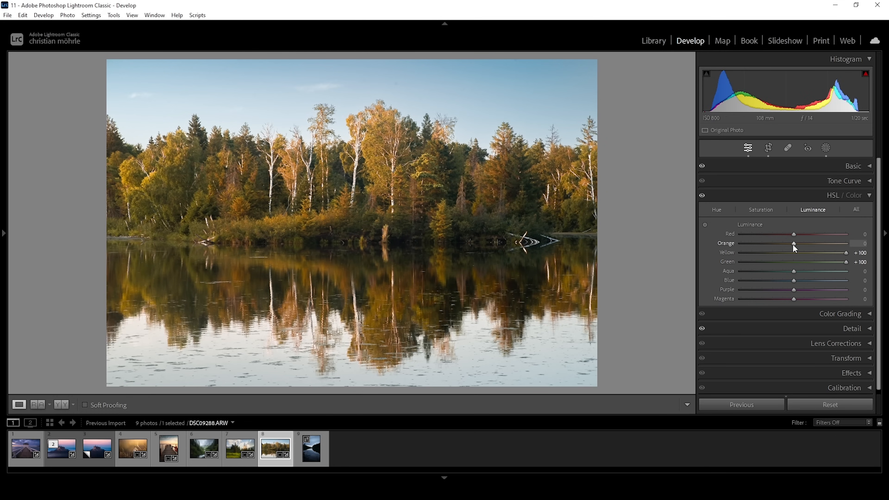
pyautogui.moveTo(793, 243); pyautogui.dragTo(830, 243)
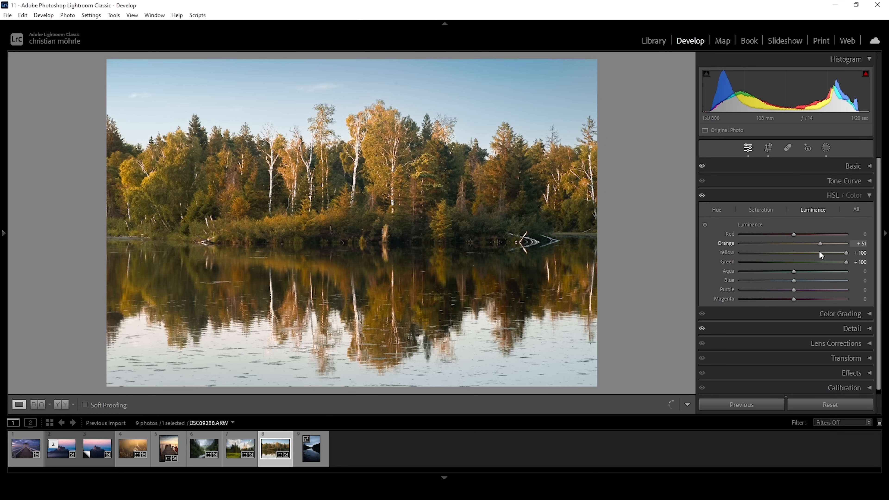
pyautogui.moveTo(794, 242); pyautogui.dragTo(817, 243)
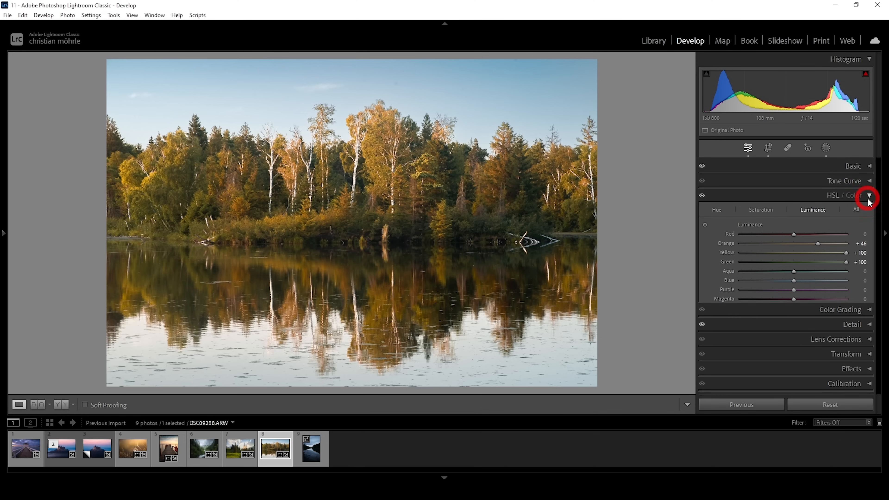
# In Calibration, set the Blue Primary Hue to -17.
pyautogui.click(869, 195)
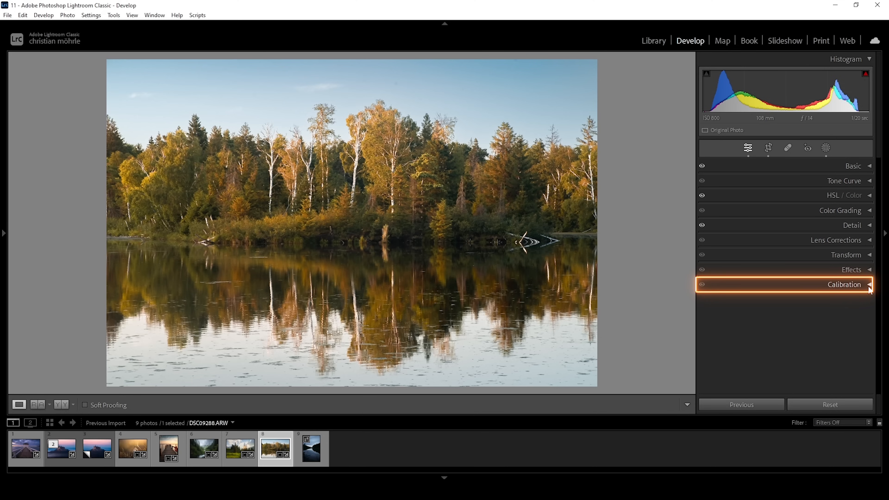
pyautogui.click(844, 284)
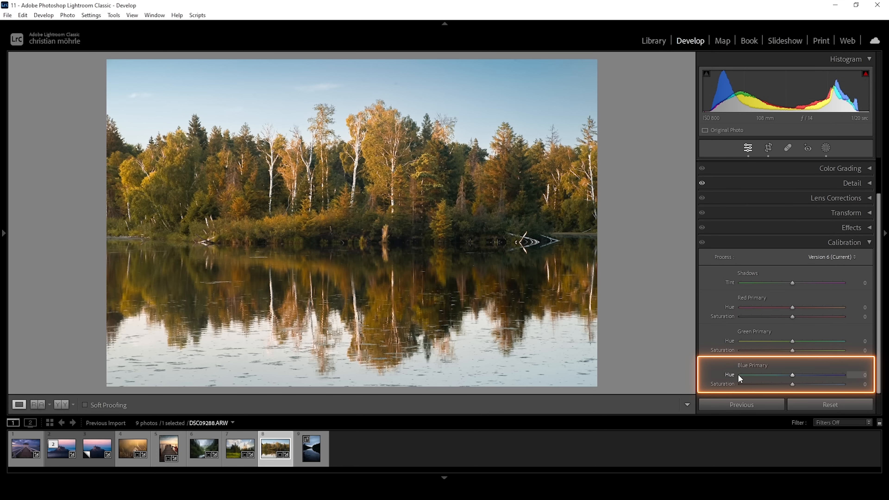
pyautogui.moveTo(729, 389)
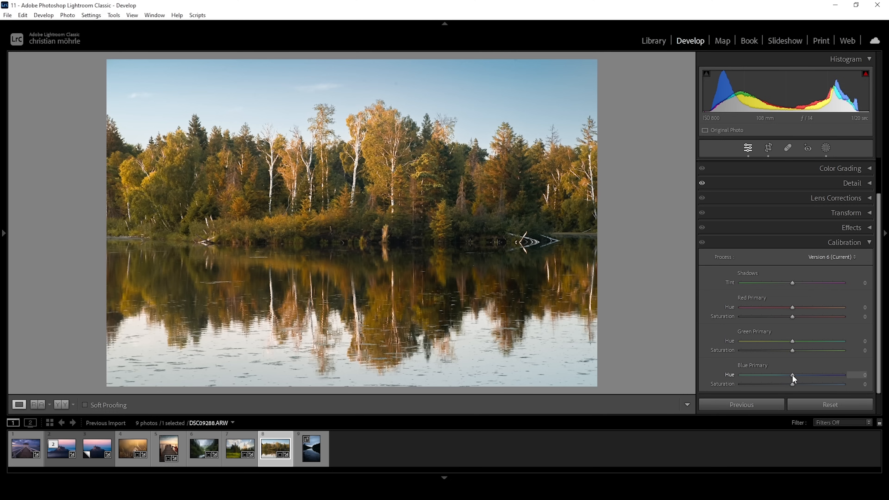
pyautogui.moveTo(792, 374); pyautogui.dragTo(790, 374)
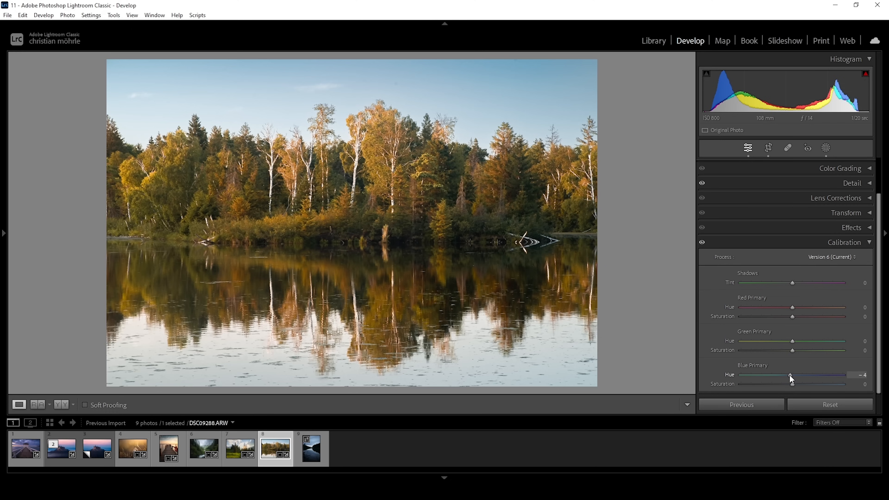
pyautogui.moveTo(790, 378); pyautogui.dragTo(785, 379)
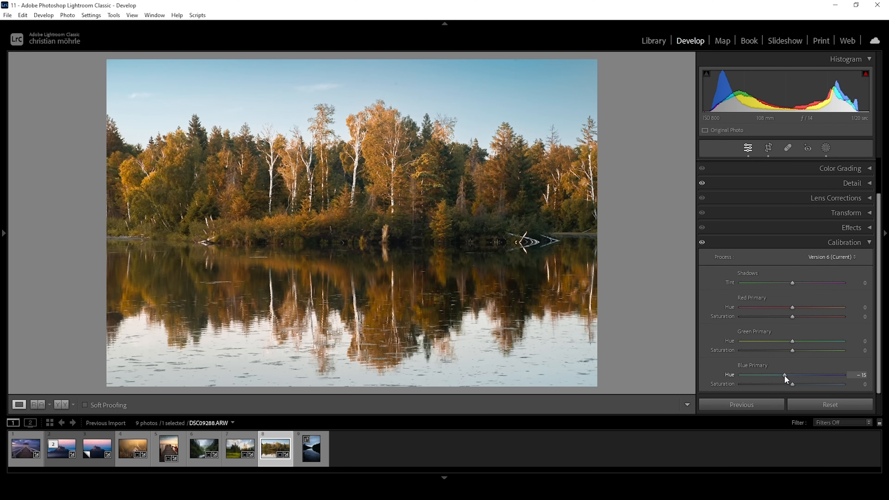
pyautogui.moveTo(785, 375); pyautogui.dragTo(787, 375)
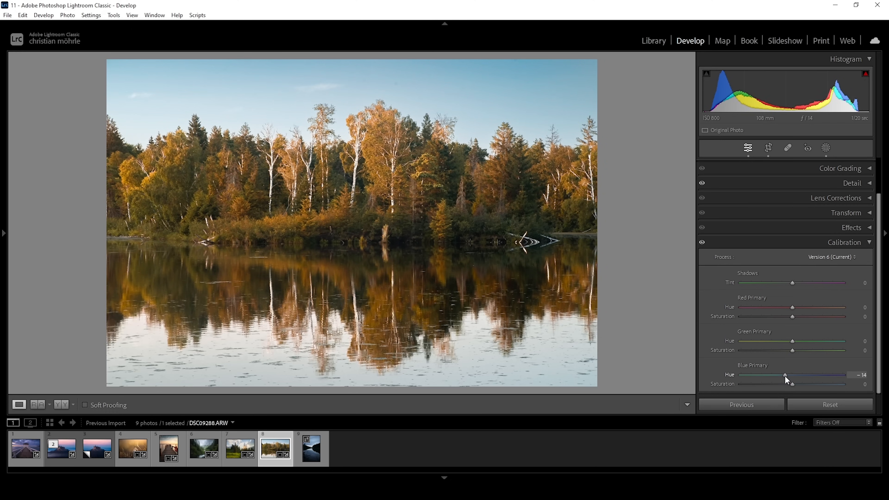
pyautogui.moveTo(785, 376); pyautogui.dragTo(781, 375)
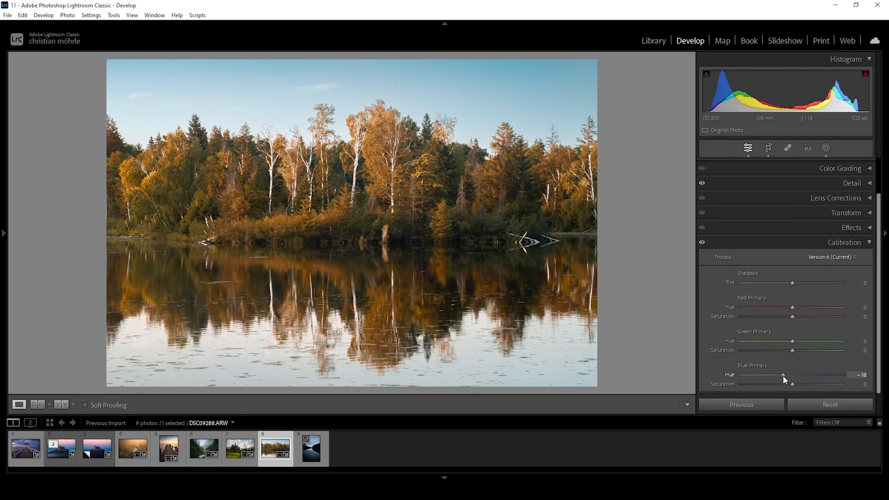
pyautogui.moveTo(782, 374); pyautogui.dragTo(785, 375)
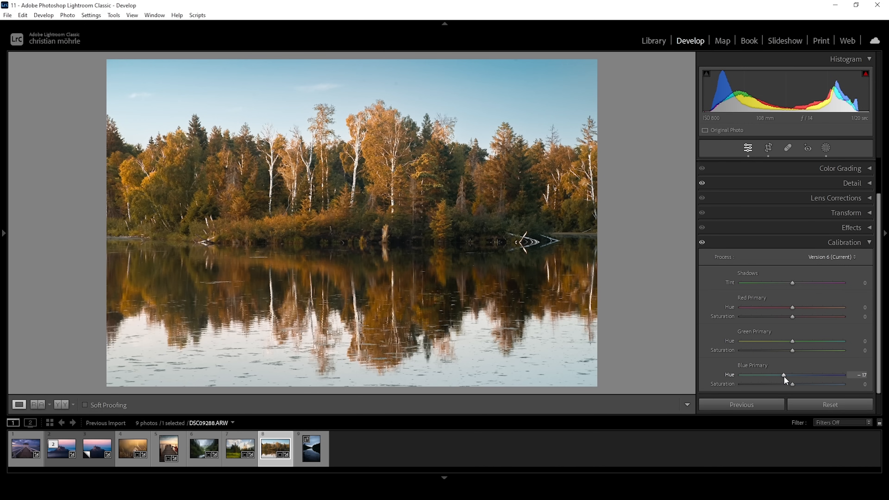
pyautogui.moveTo(763, 338)
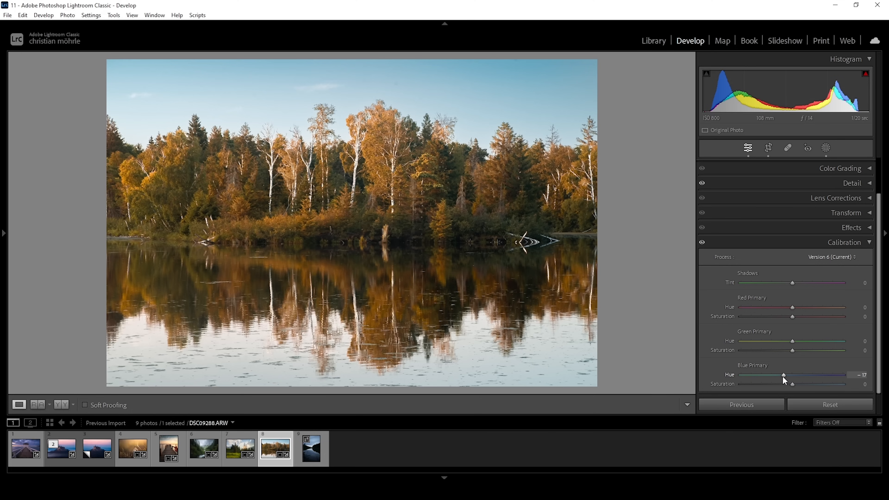
pyautogui.moveTo(793, 386)
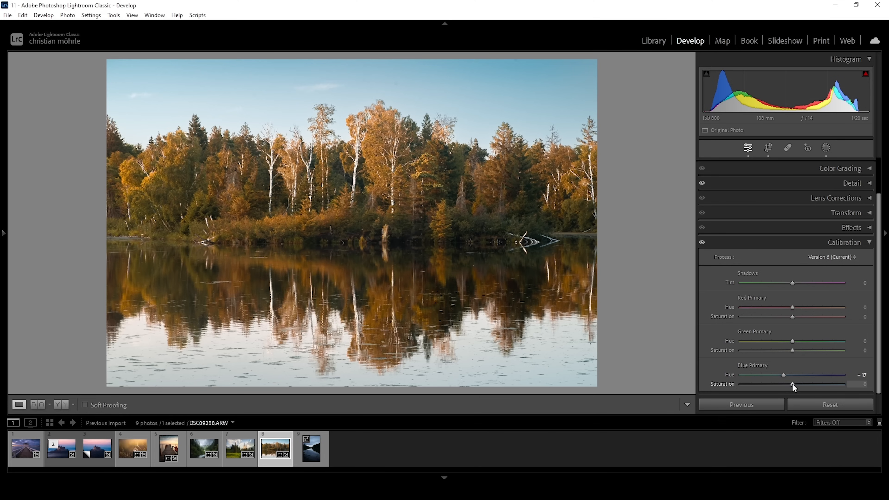
# Raise Blue Primary Saturation to +28, then switch to the alpine meadow photo.
pyautogui.moveTo(792, 384); pyautogui.dragTo(805, 384)
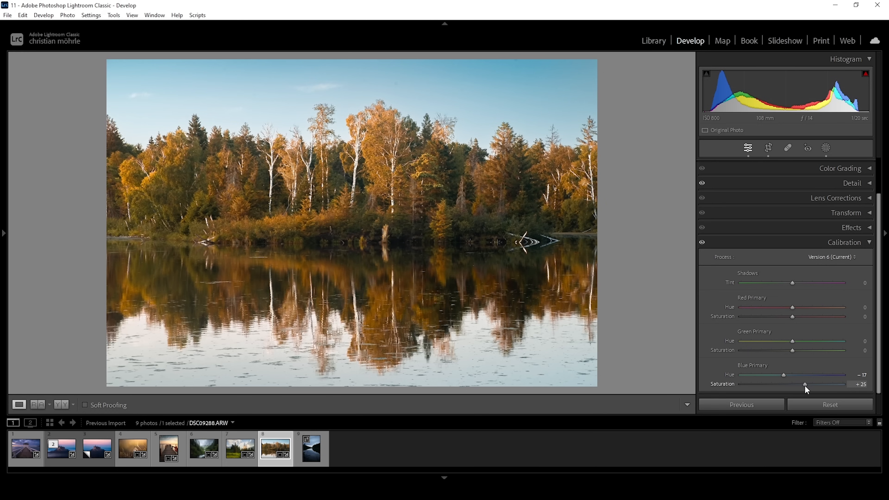
pyautogui.moveTo(806, 384); pyautogui.dragTo(821, 384)
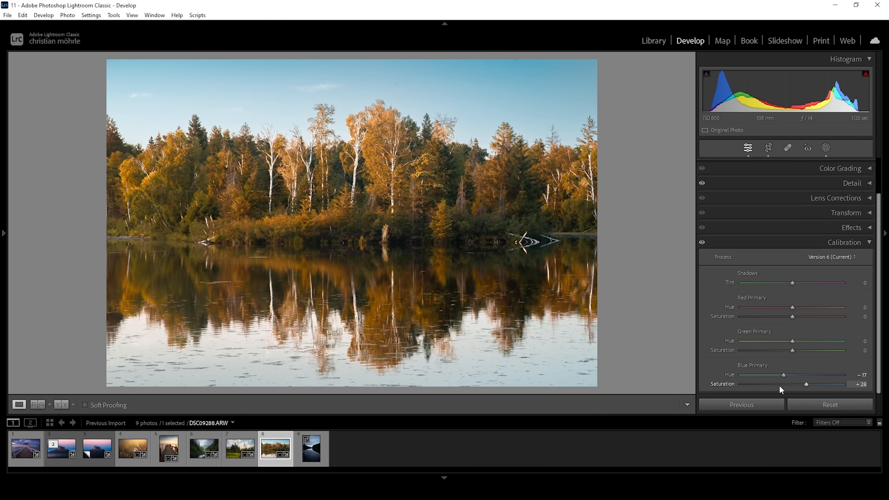
pyautogui.click(240, 451)
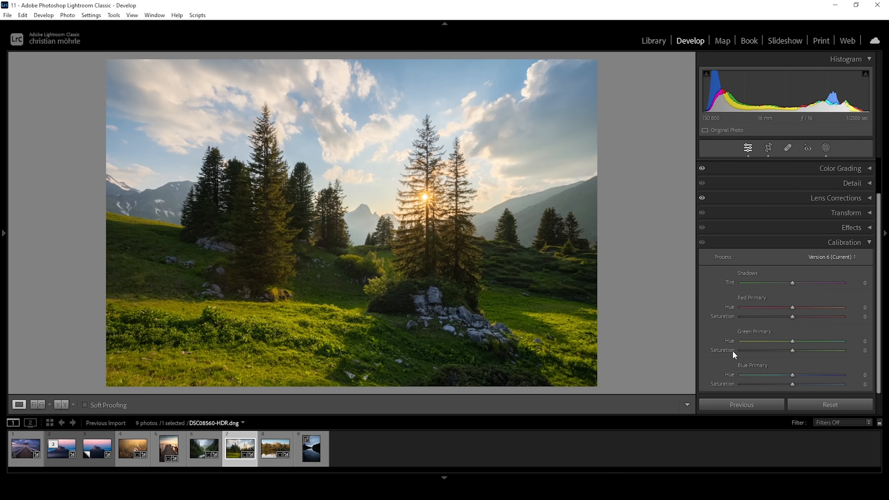
pyautogui.moveTo(737, 348)
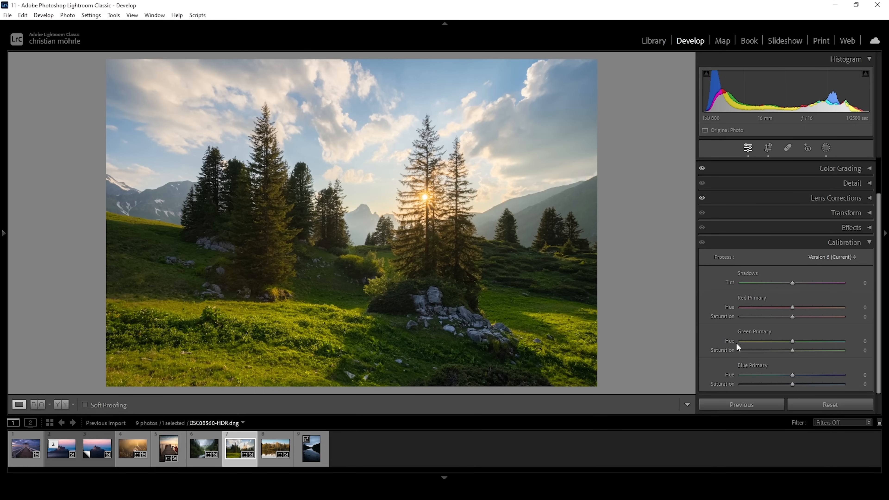
pyautogui.moveTo(824, 148)
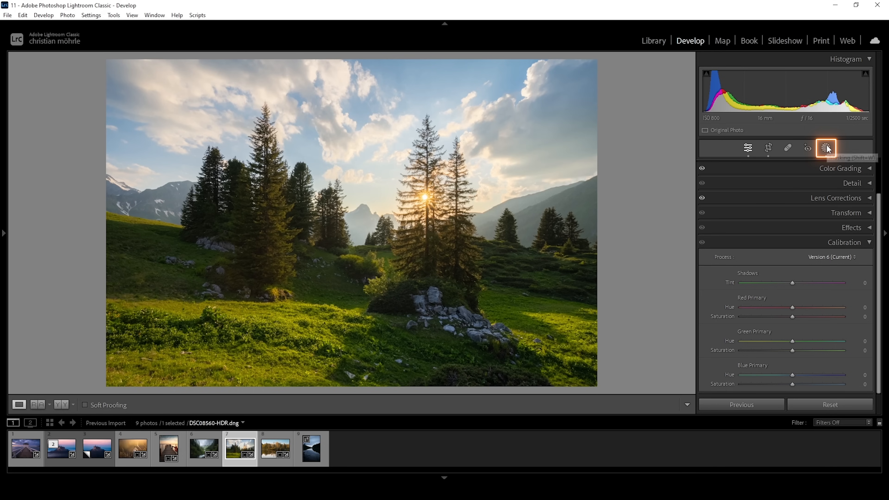
# Create a new Color Range mask sampled from the bright sky.
pyautogui.click(825, 149)
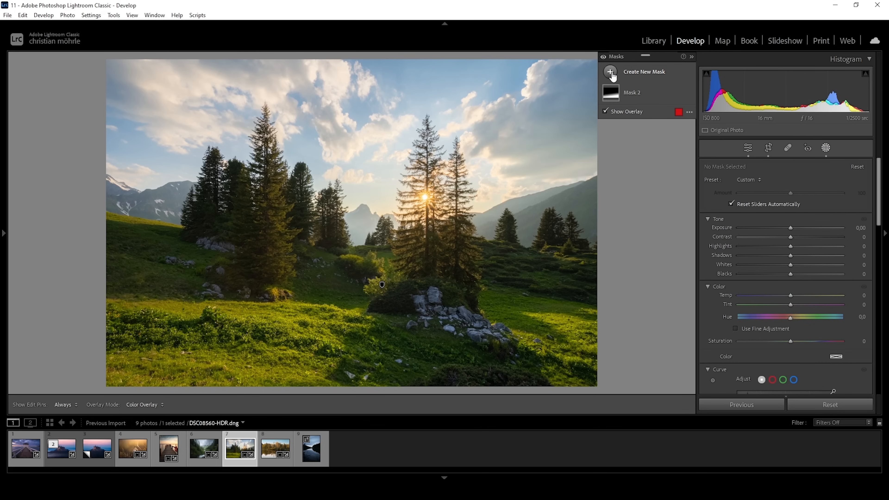
pyautogui.click(610, 71)
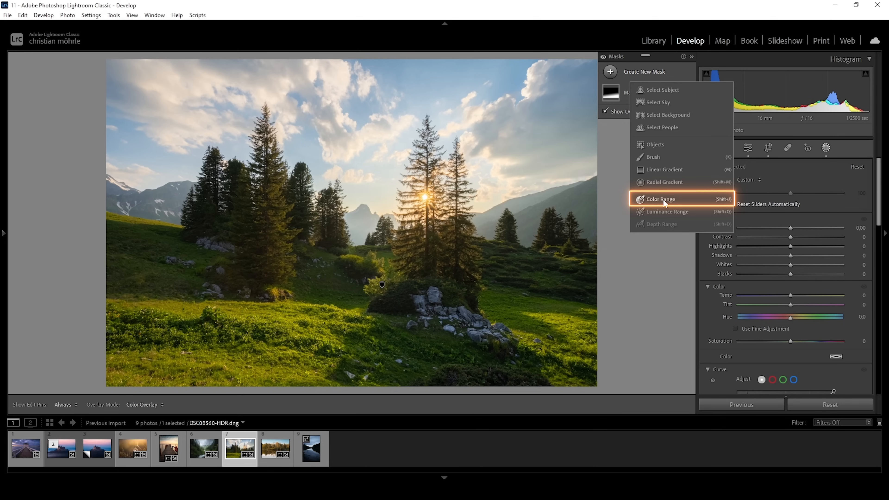
pyautogui.click(660, 199)
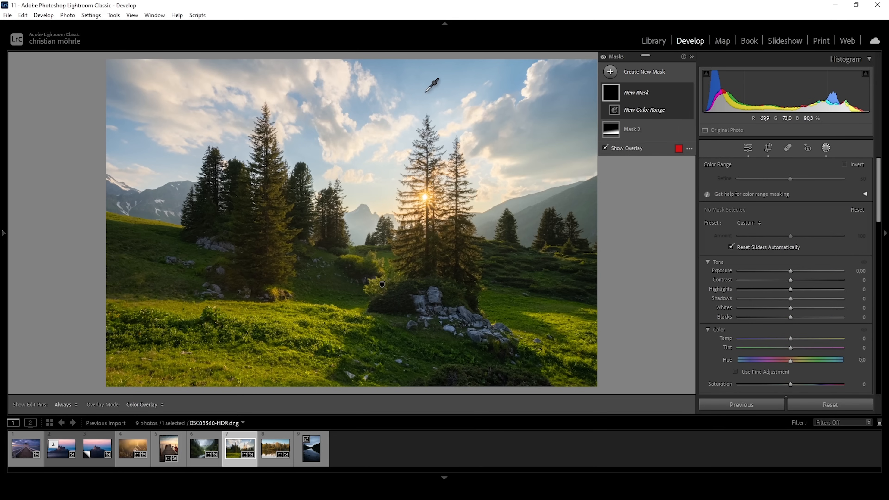
pyautogui.click(426, 92)
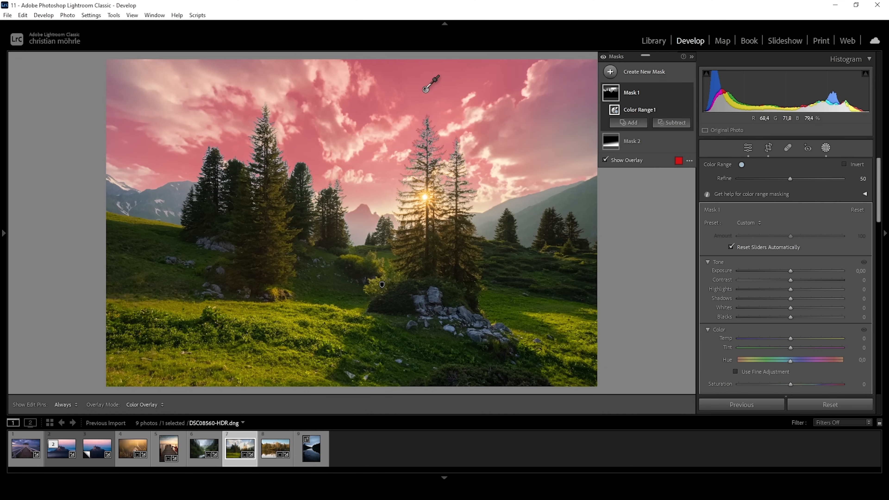
pyautogui.moveTo(161, 107)
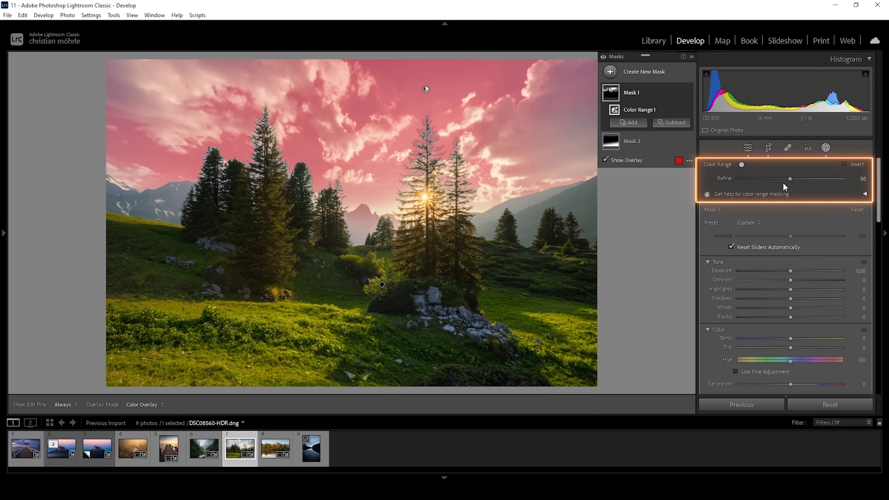
pyautogui.moveTo(790, 179)
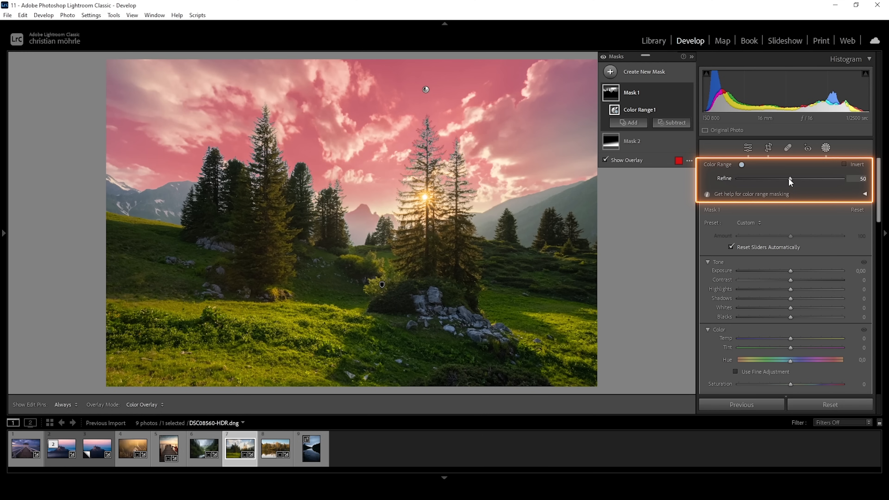
# Lower the mask's Refine amount to 36 to narrow it to the sky.
pyautogui.moveTo(790, 179); pyautogui.dragTo(777, 179)
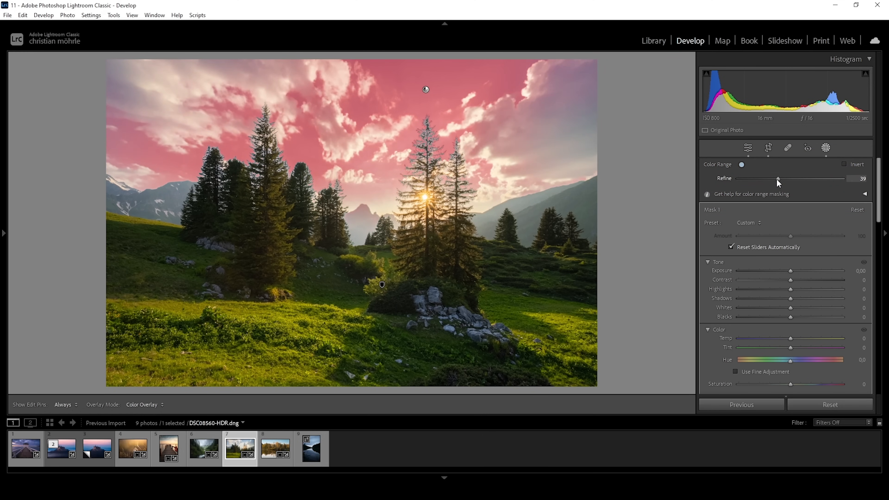
pyautogui.moveTo(778, 179); pyautogui.dragTo(774, 179)
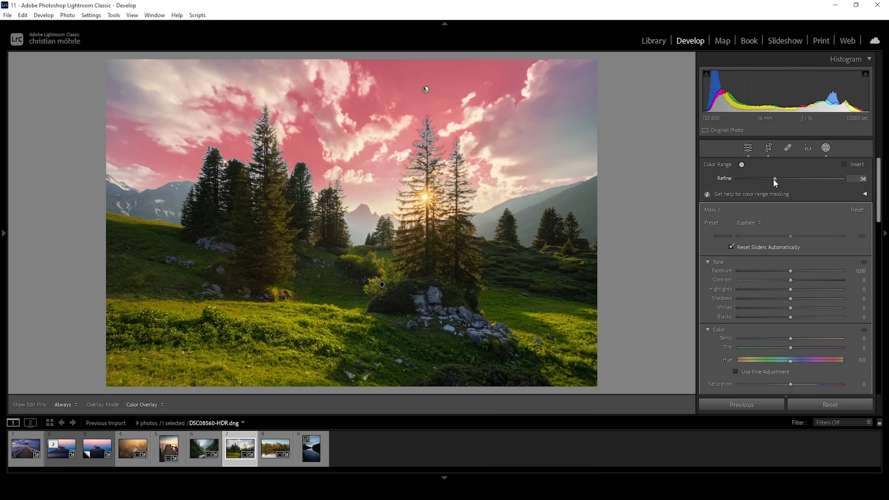
pyautogui.moveTo(776, 179); pyautogui.dragTo(773, 179)
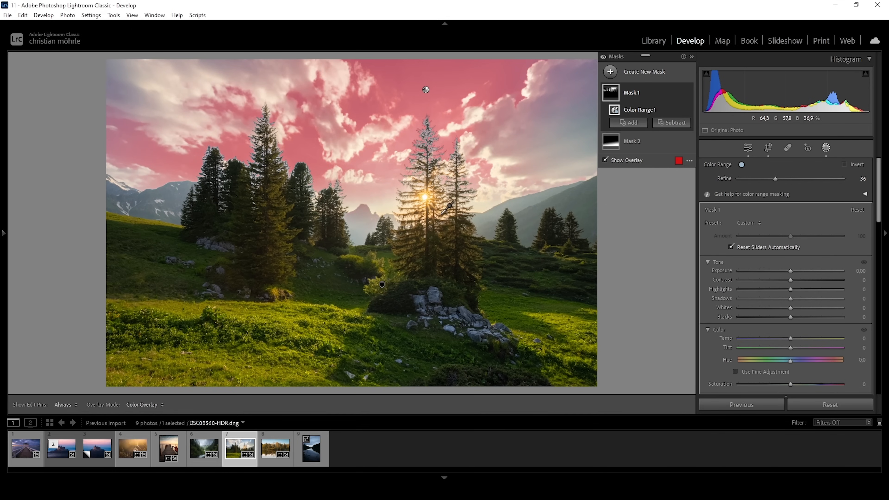
pyautogui.moveTo(424, 151)
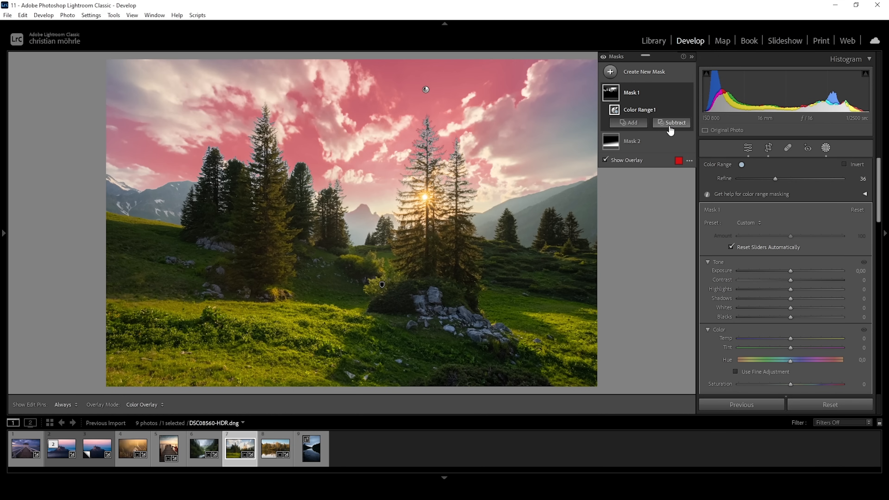
# Bring up the Subtract options for the sky colour range mask.
pyautogui.click(673, 123)
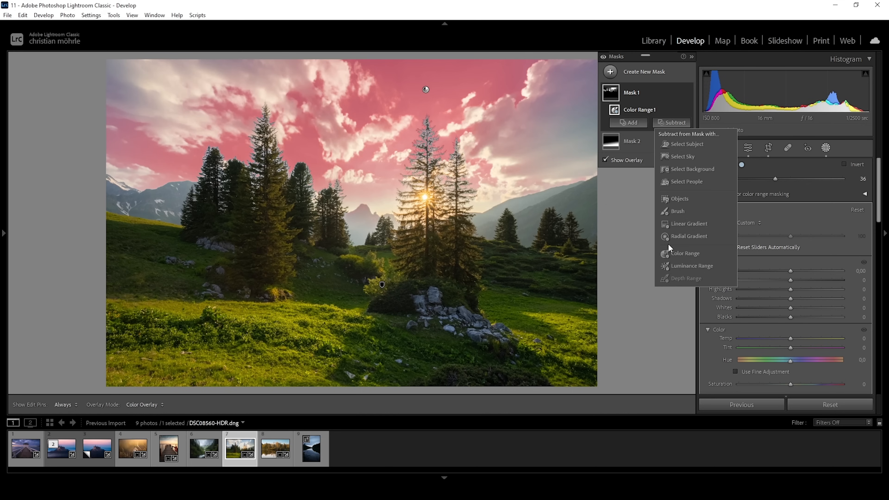
pyautogui.moveTo(701, 230)
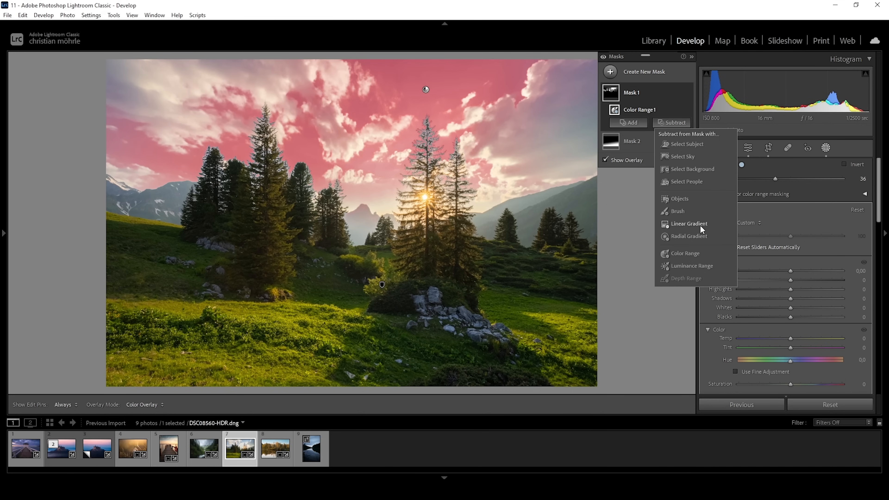
pyautogui.moveTo(702, 242)
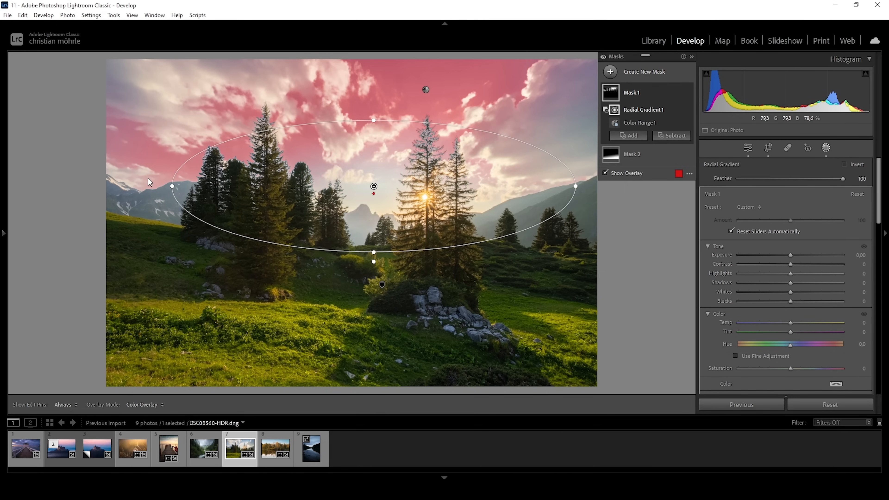
# Centre the radial gradient on the sun and set the masked sky Exposure to -1.00.
pyautogui.moveTo(374, 186); pyautogui.dragTo(420, 190)
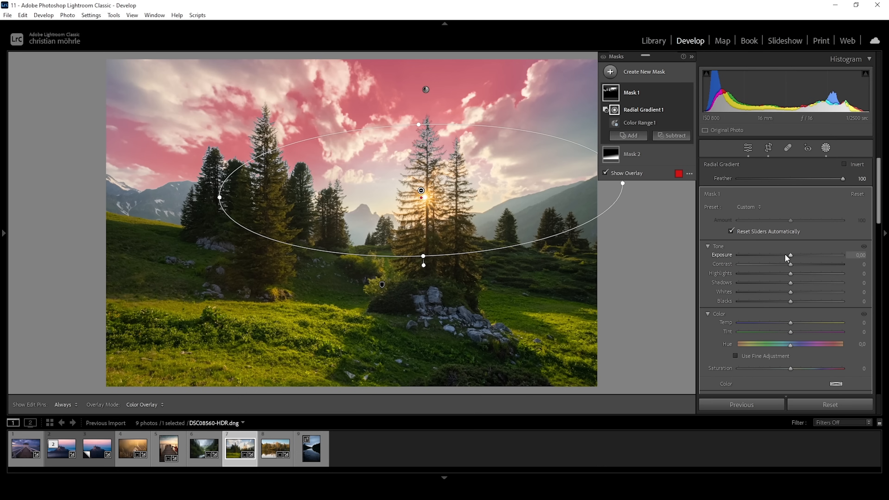
pyautogui.moveTo(789, 256); pyautogui.dragTo(785, 255)
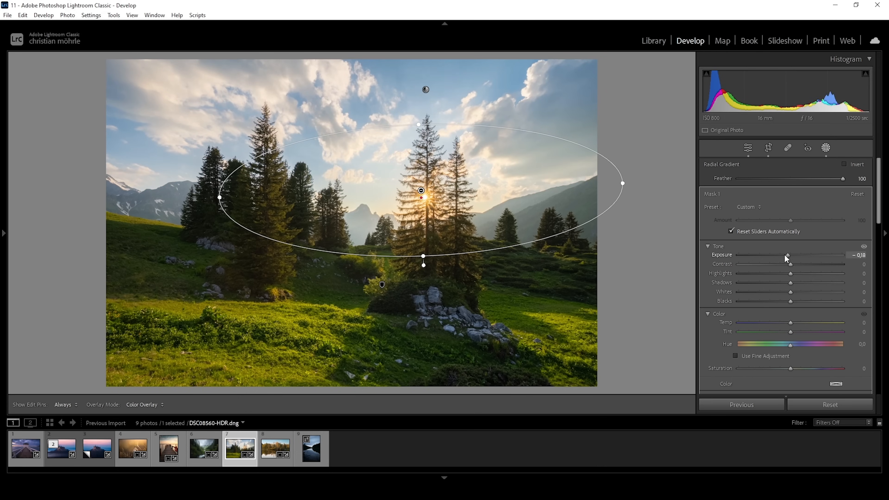
pyautogui.moveTo(785, 255); pyautogui.dragTo(775, 255)
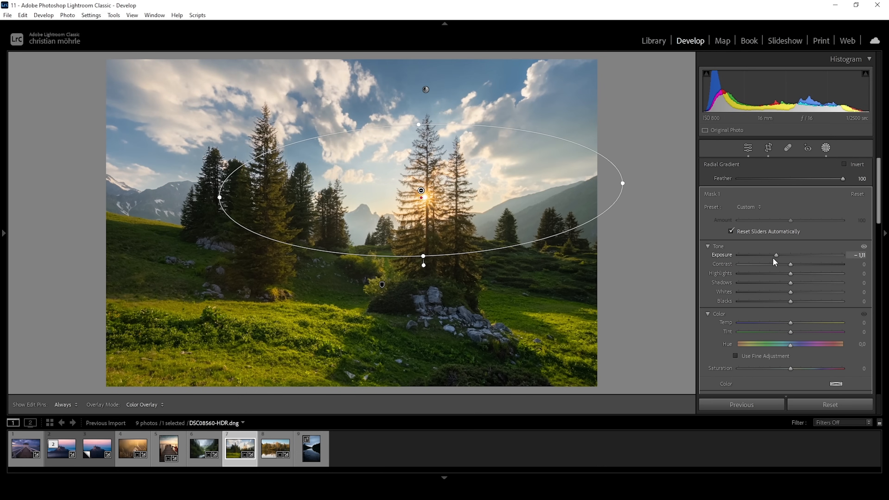
pyautogui.moveTo(776, 254); pyautogui.dragTo(778, 255)
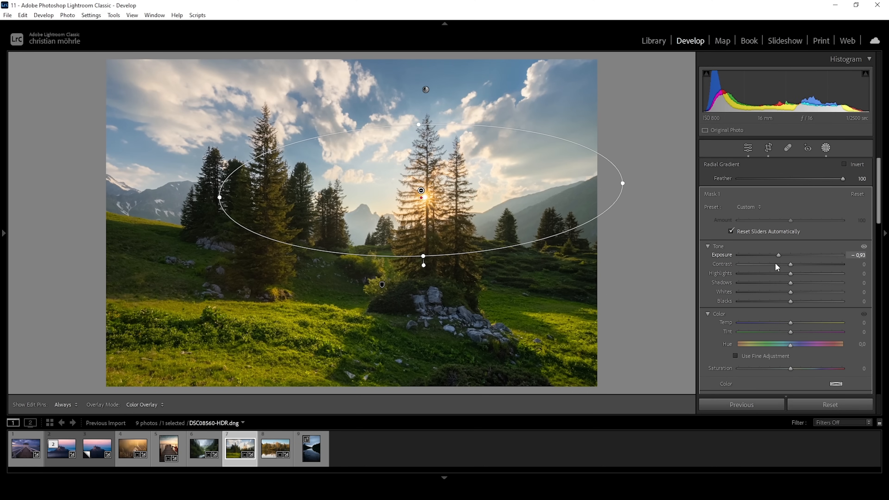
pyautogui.moveTo(790, 254); pyautogui.dragTo(777, 254)
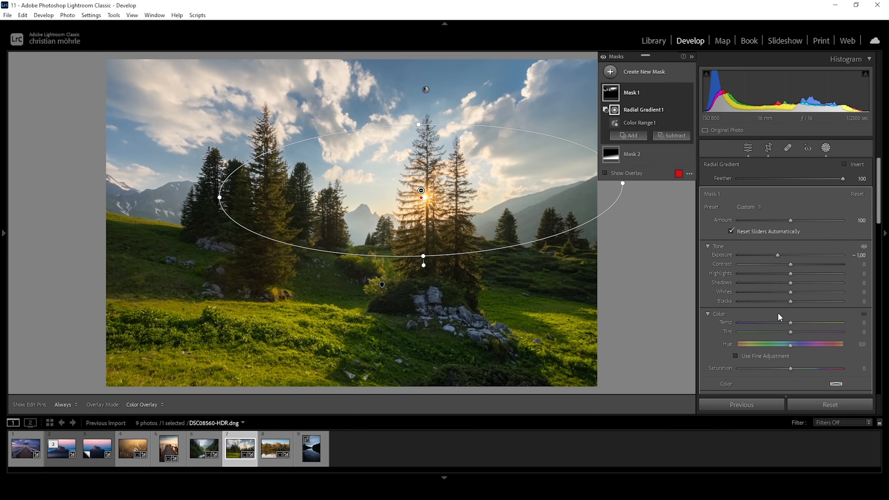
# Set the mask's Temp to -13 and Blacks to -37, then move to the pier photo.
pyautogui.moveTo(790, 322); pyautogui.dragTo(786, 322)
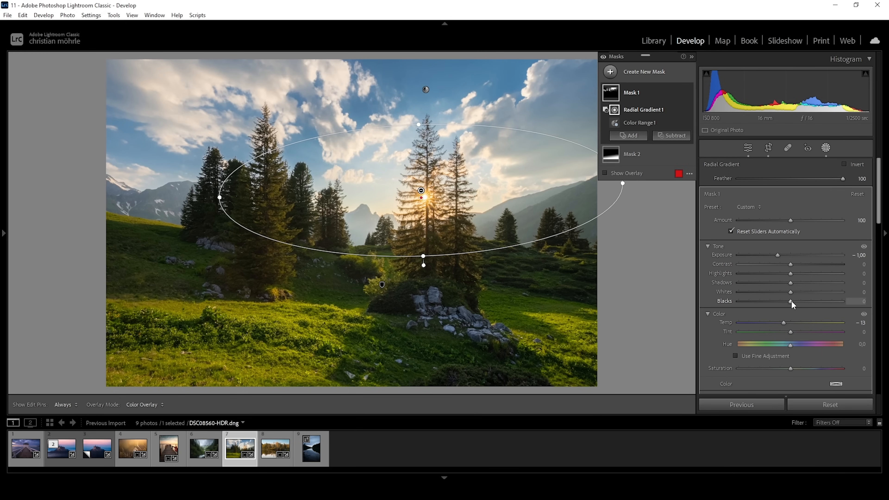
pyautogui.moveTo(790, 301); pyautogui.dragTo(771, 300)
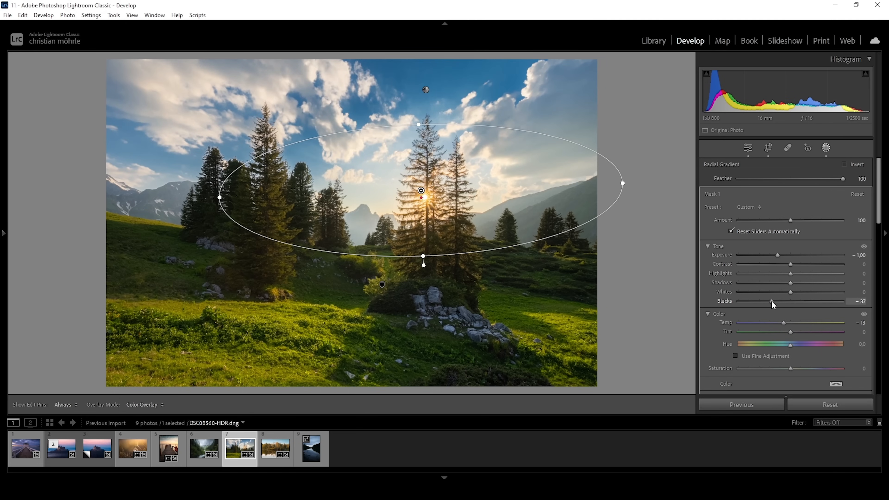
pyautogui.click(168, 449)
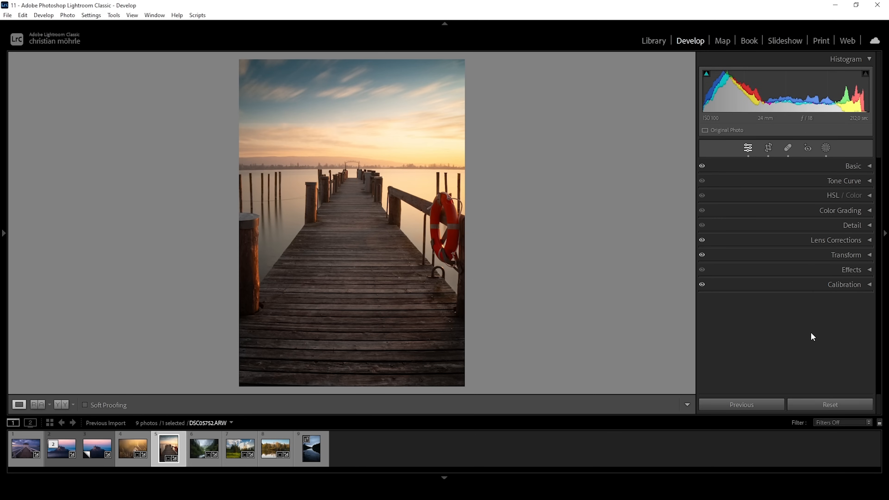
# In the Basic panel, lower the pier photo's Clarity to -25.
pyautogui.click(853, 166)
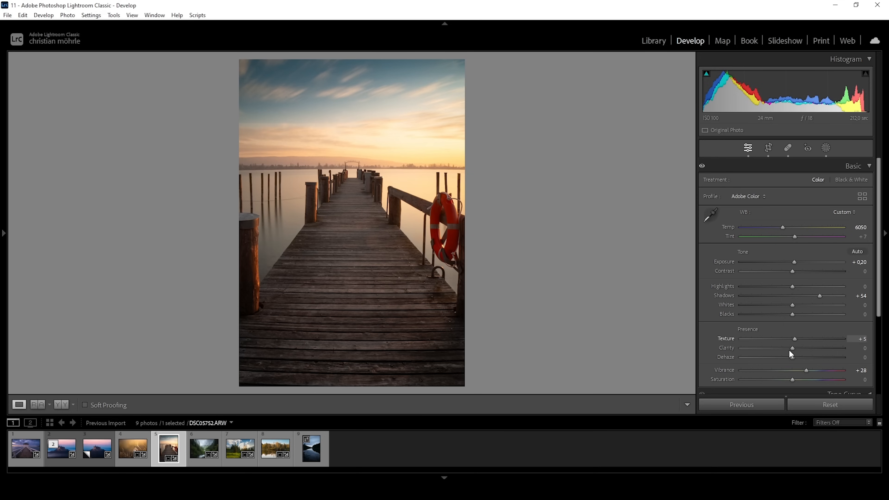
pyautogui.moveTo(792, 347); pyautogui.dragTo(784, 347)
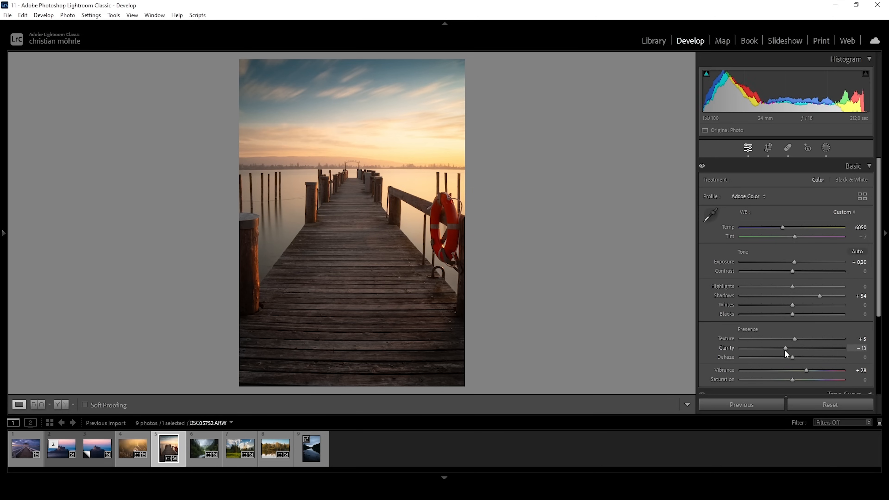
pyautogui.moveTo(786, 347); pyautogui.dragTo(780, 347)
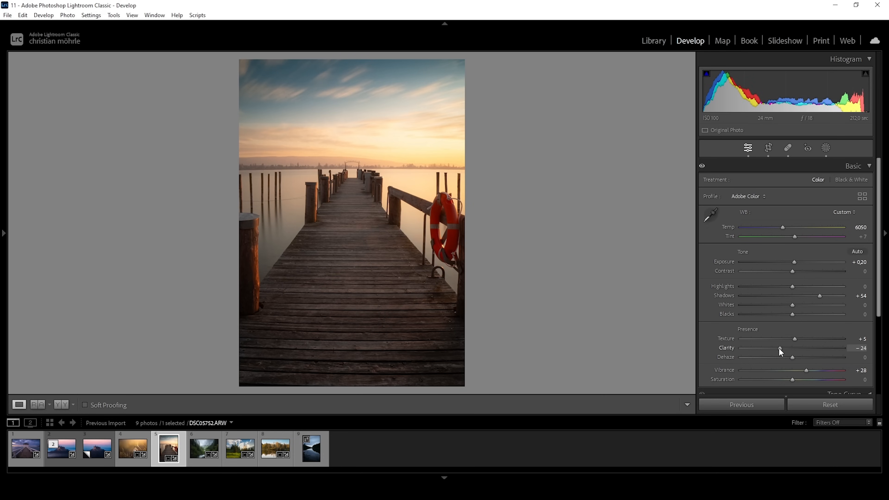
pyautogui.moveTo(780, 348); pyautogui.dragTo(780, 347)
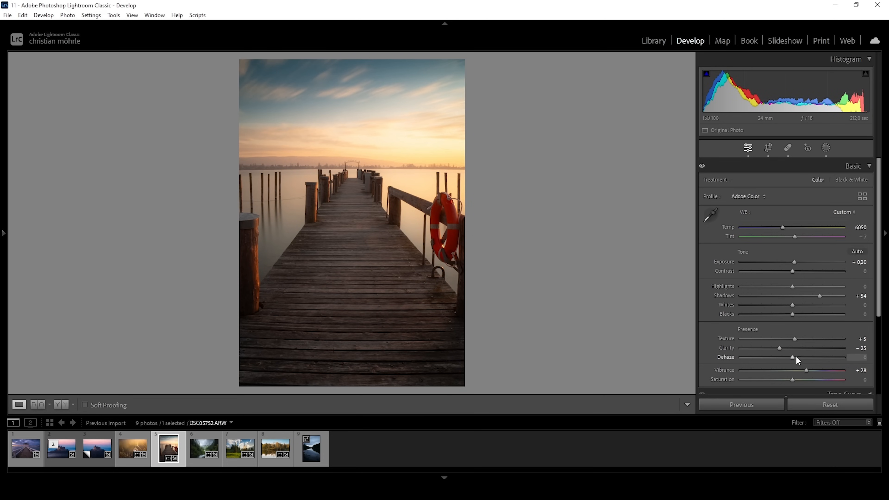
# Lower Dehaze to -13, then switch to the snowdrop photo.
pyautogui.moveTo(792, 357); pyautogui.dragTo(787, 357)
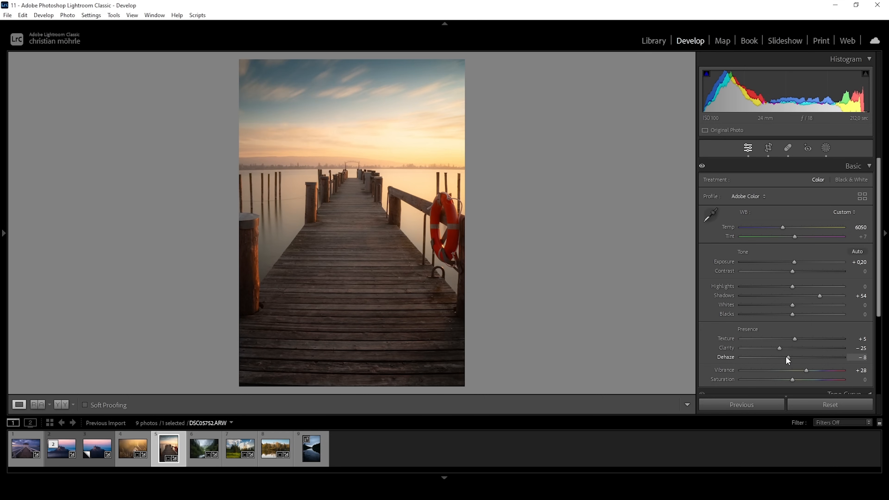
pyautogui.moveTo(787, 357); pyautogui.dragTo(785, 357)
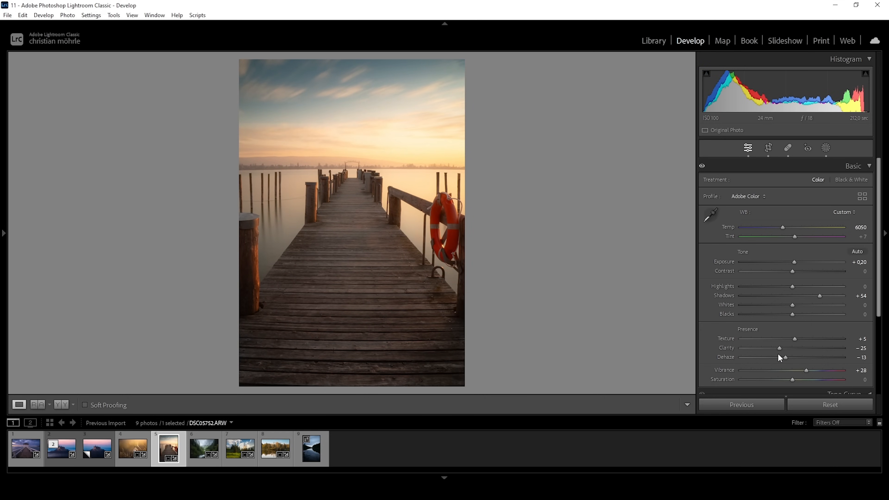
pyautogui.moveTo(769, 353)
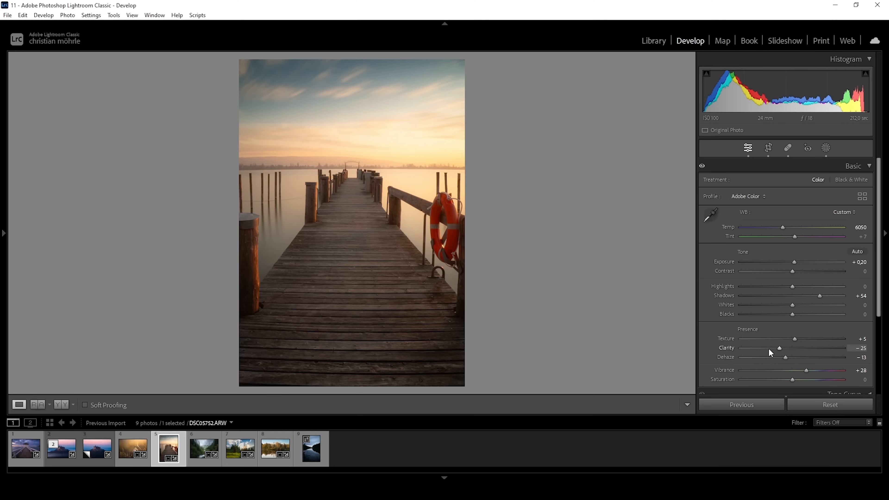
pyautogui.moveTo(785, 359)
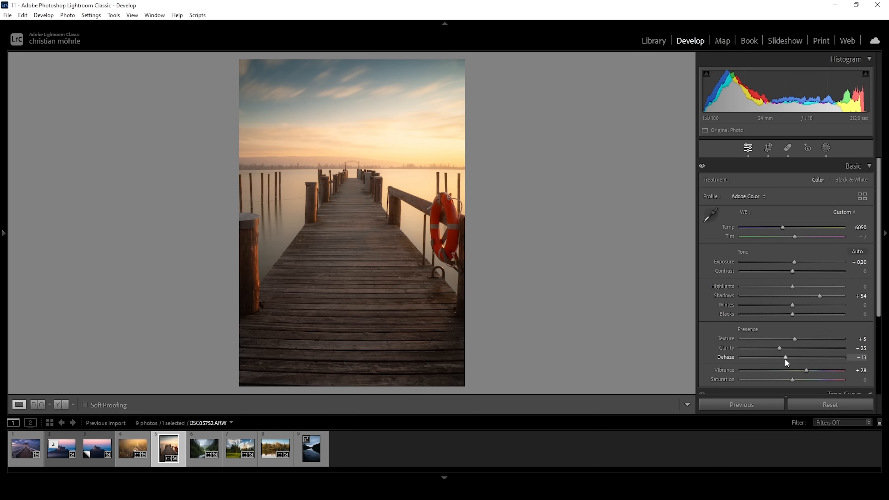
pyautogui.moveTo(790, 364)
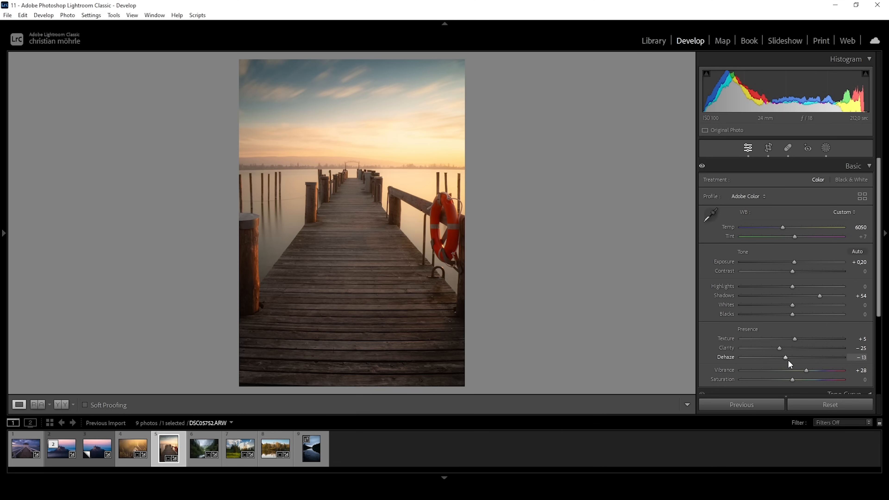
pyautogui.moveTo(792, 358)
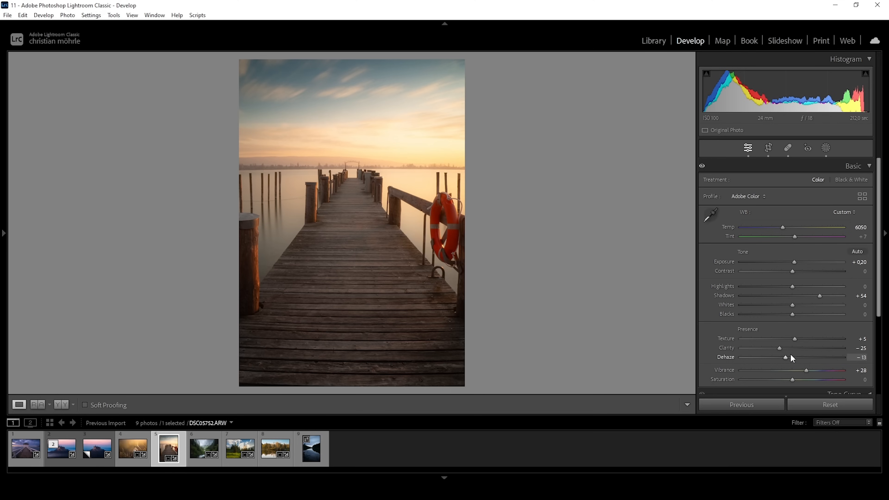
pyautogui.moveTo(745, 368)
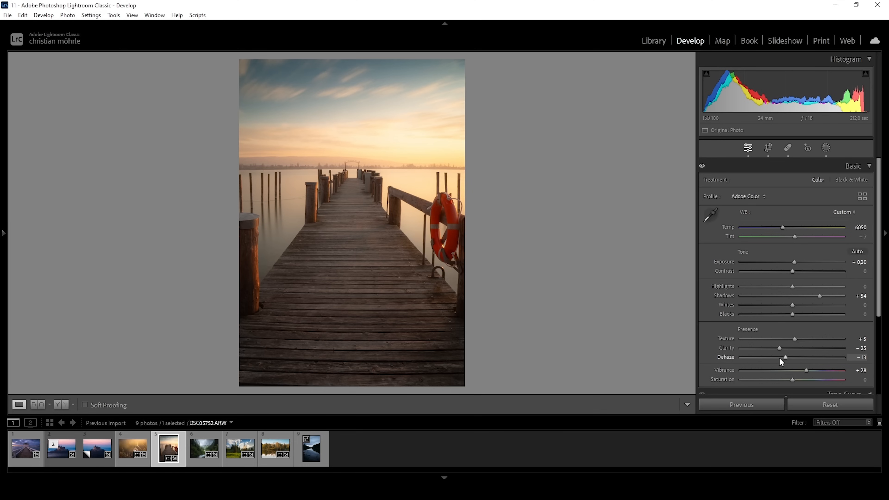
pyautogui.click(132, 449)
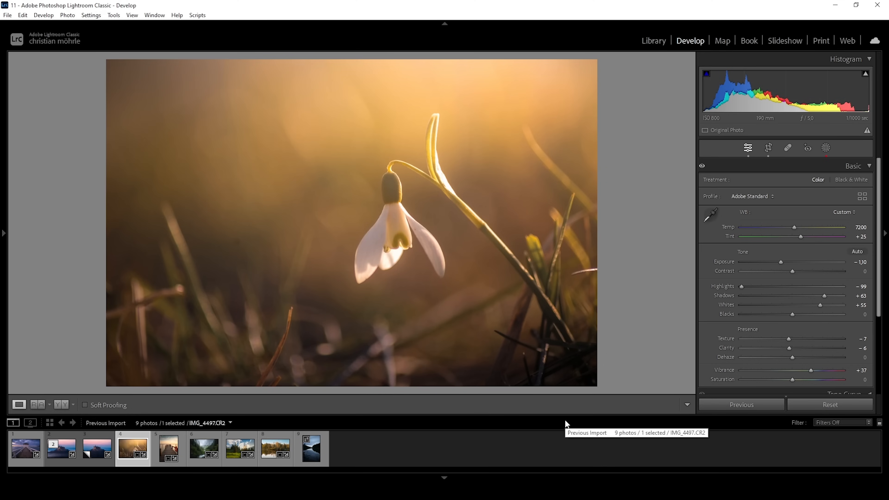
pyautogui.moveTo(571, 14)
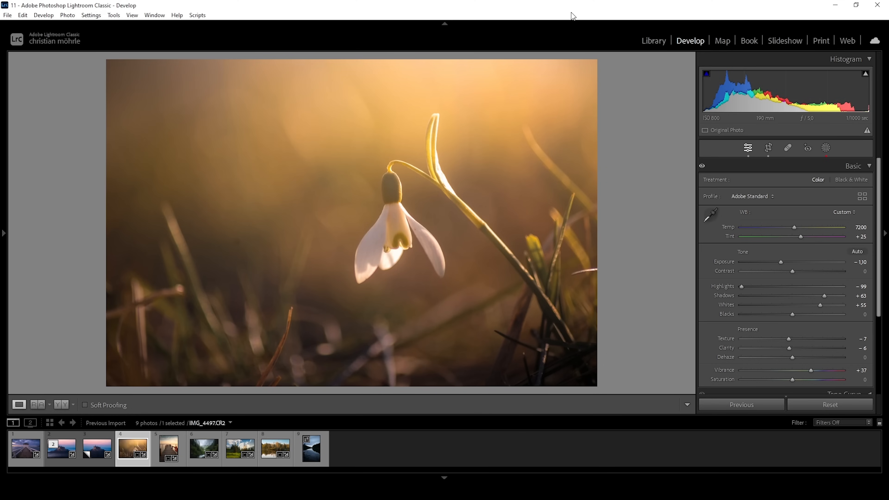
# Add a radial gradient mask in the upper left and lift its Blacks to +17.
pyautogui.click(825, 148)
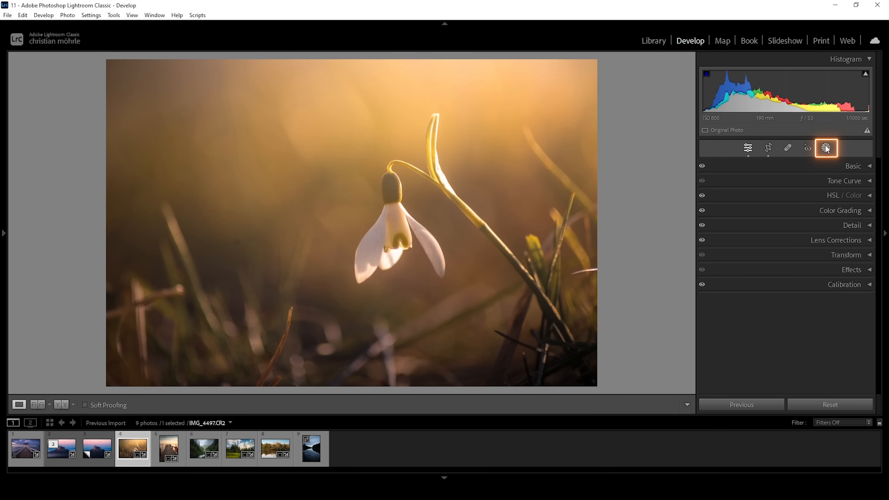
pyautogui.click(825, 148)
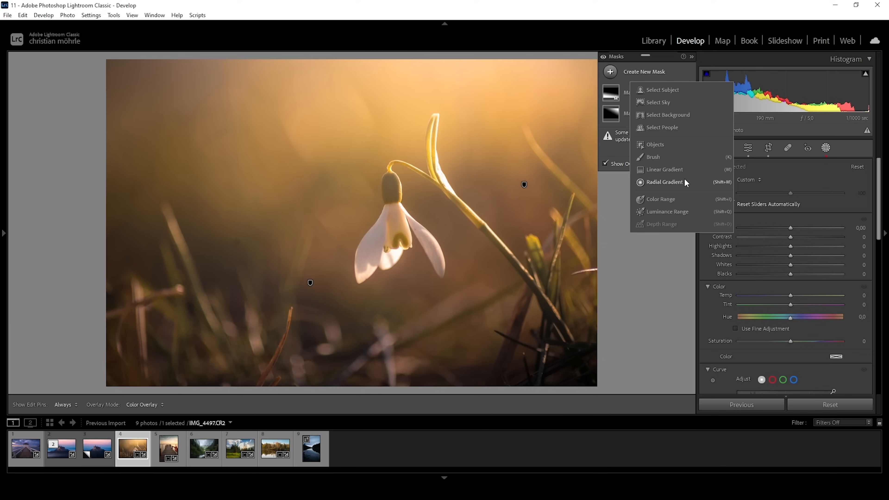
pyautogui.moveTo(675, 185)
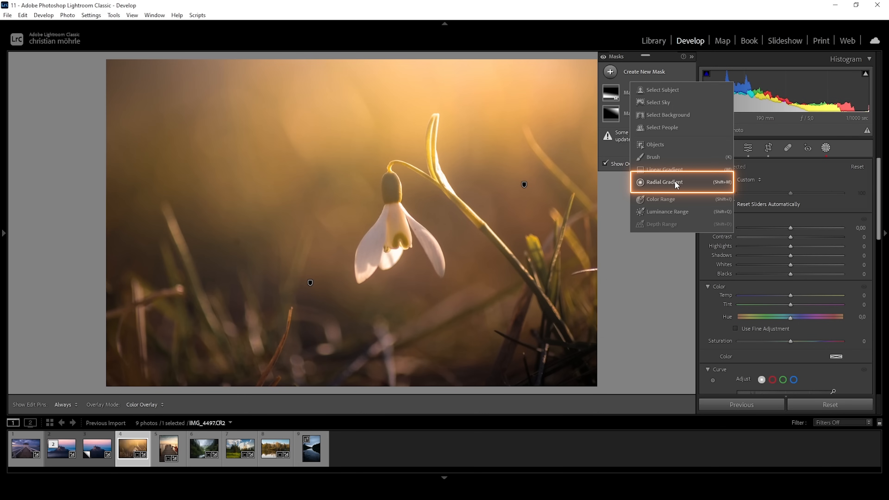
pyautogui.click(663, 182)
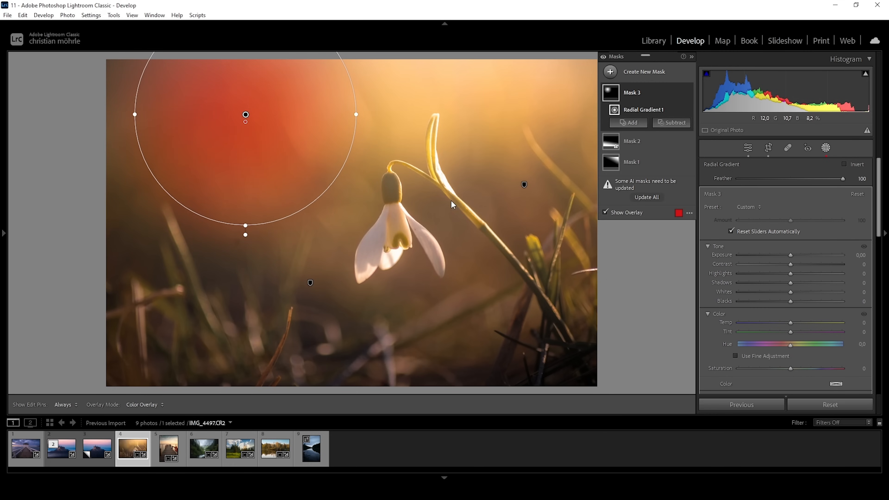
pyautogui.moveTo(526, 229)
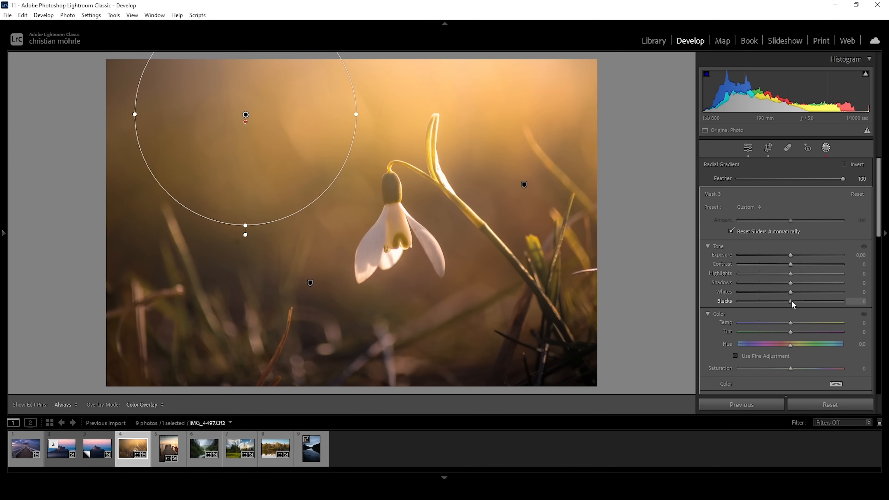
pyautogui.moveTo(790, 301); pyautogui.dragTo(801, 301)
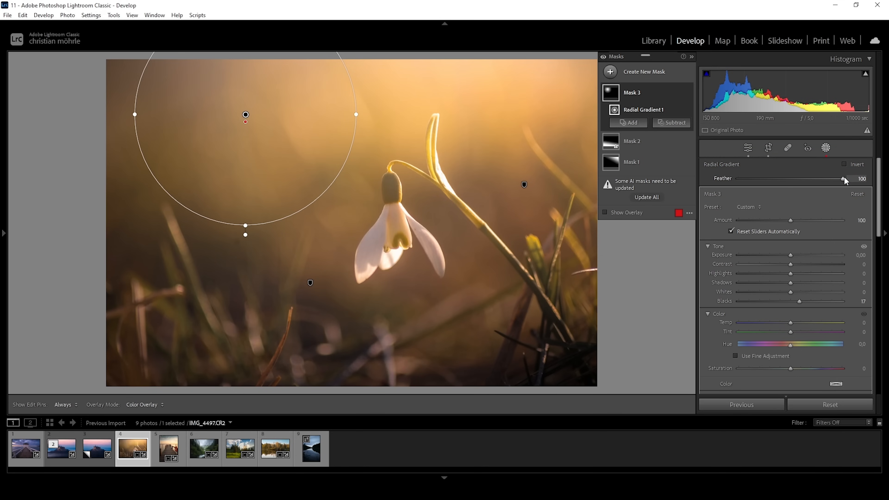
# Give the circle mask Feather about 6, Temp +11 and a slight Exposure lift.
pyautogui.moveTo(841, 179); pyautogui.dragTo(722, 179)
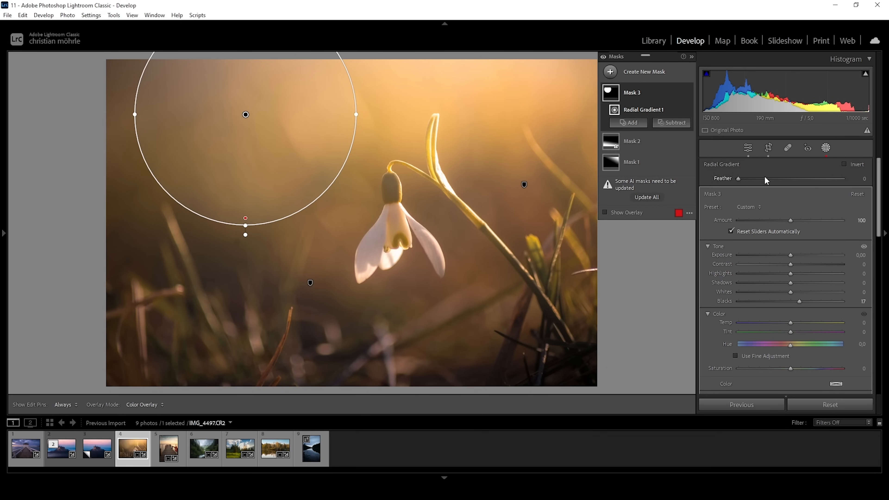
pyautogui.moveTo(738, 178); pyautogui.dragTo(740, 178)
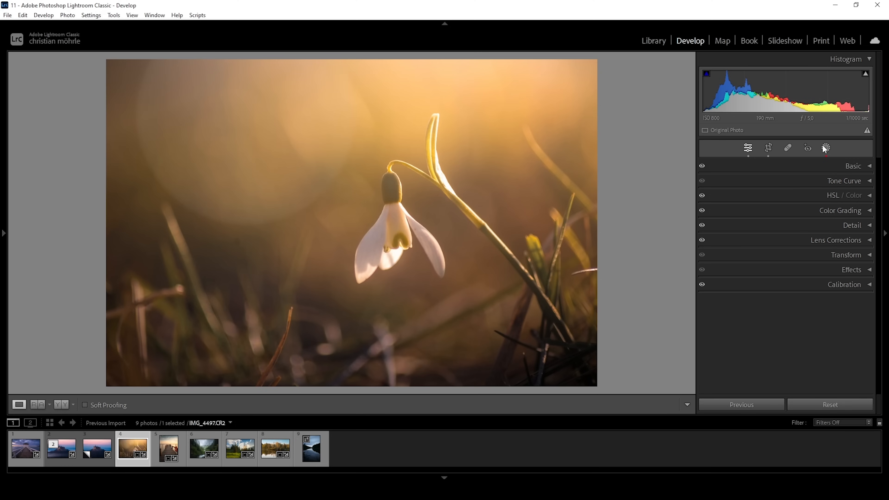
pyautogui.click(825, 148)
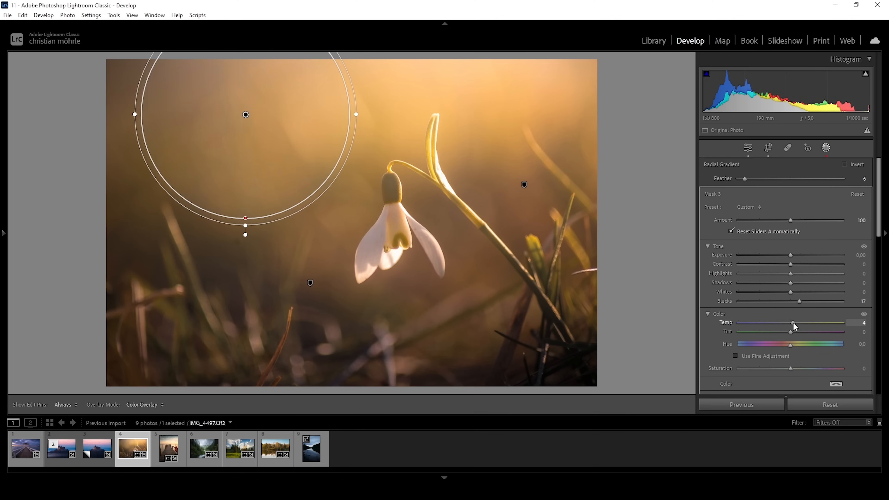
pyautogui.moveTo(792, 326); pyautogui.dragTo(793, 327)
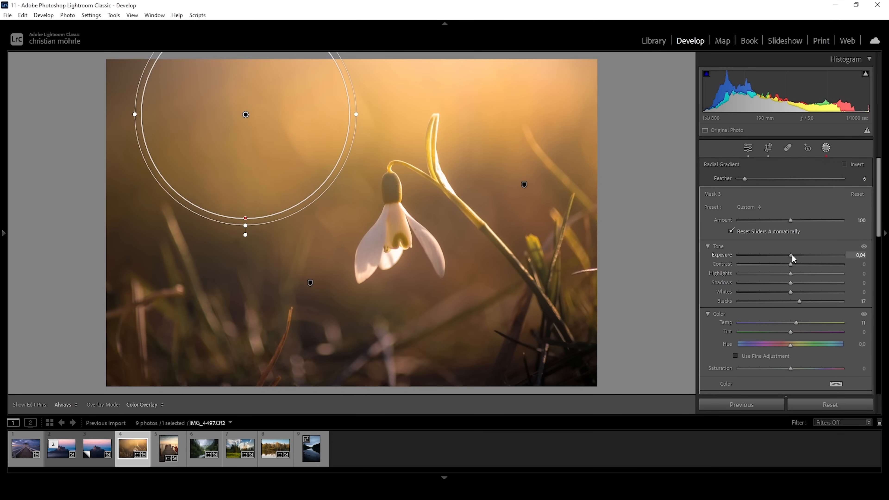
pyautogui.moveTo(791, 259); pyautogui.dragTo(796, 259)
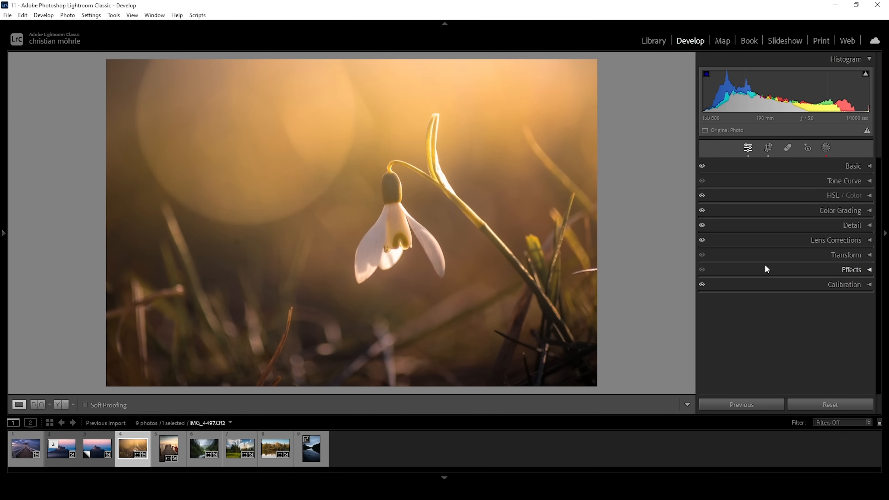
pyautogui.moveTo(825, 148)
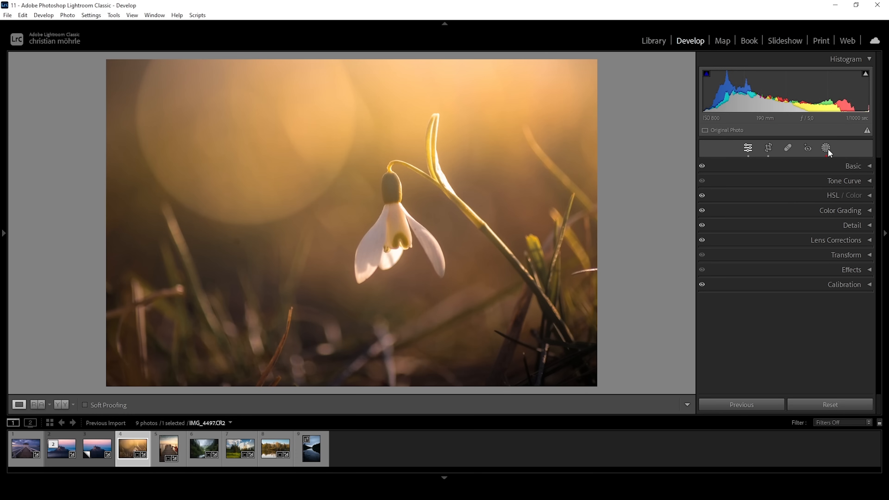
# Add two radial gradients to Mask 3, top centre and right, for three glowing bokeh orbs.
pyautogui.click(825, 149)
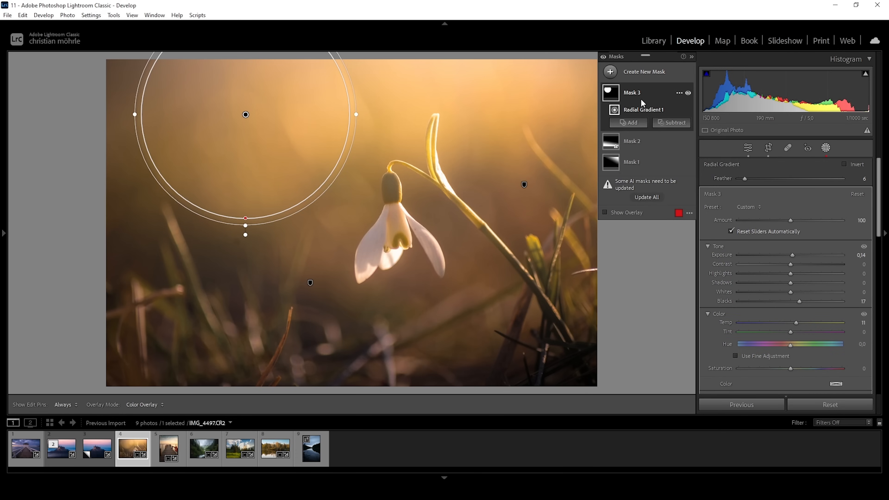
pyautogui.click(627, 122)
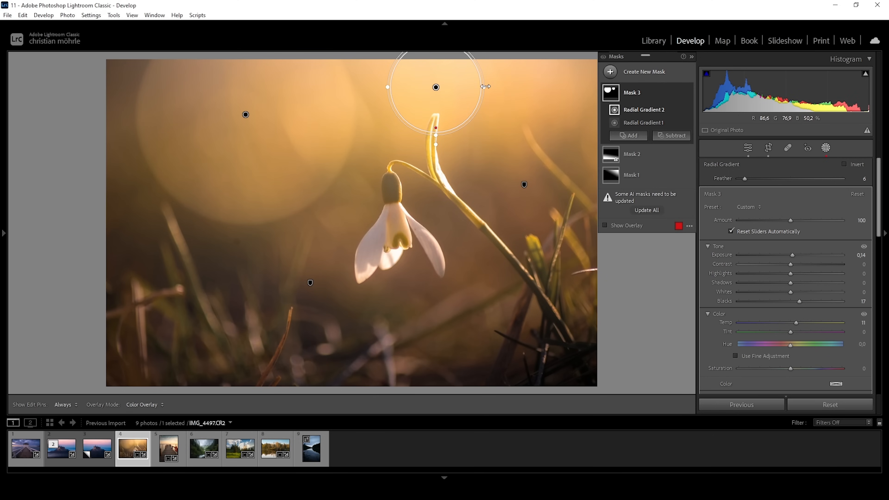
pyautogui.click(629, 135)
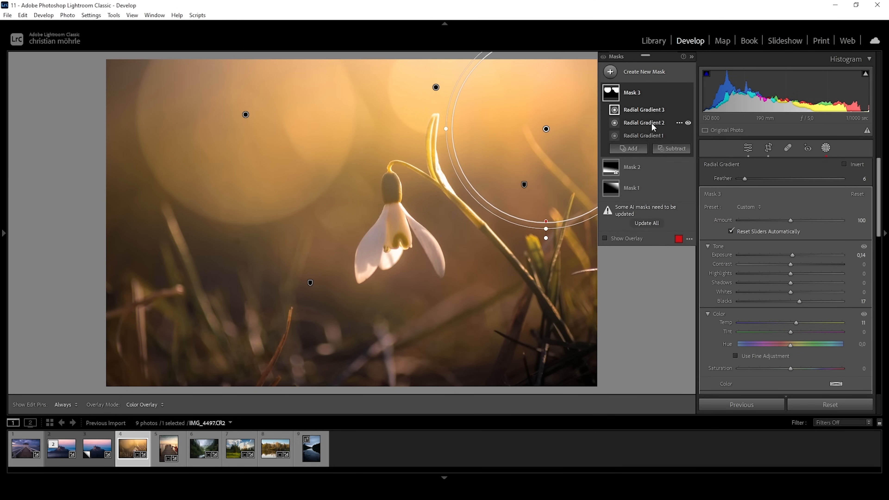
pyautogui.click(747, 148)
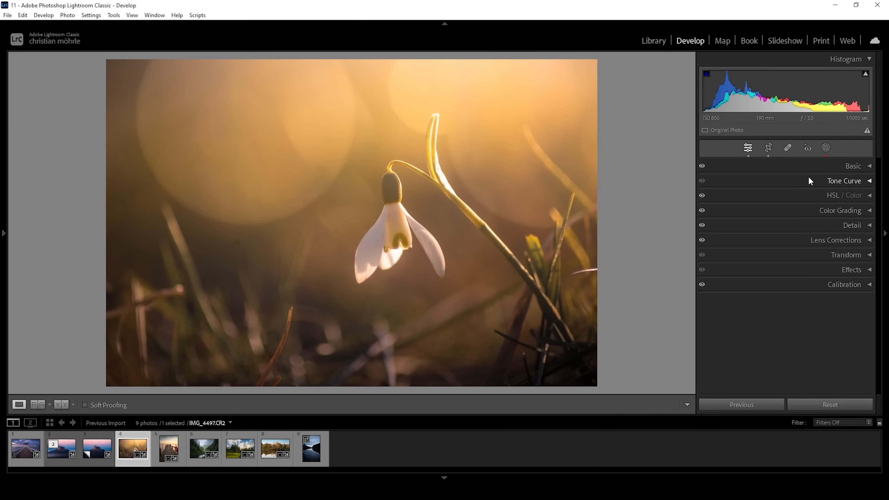
pyautogui.moveTo(829, 153)
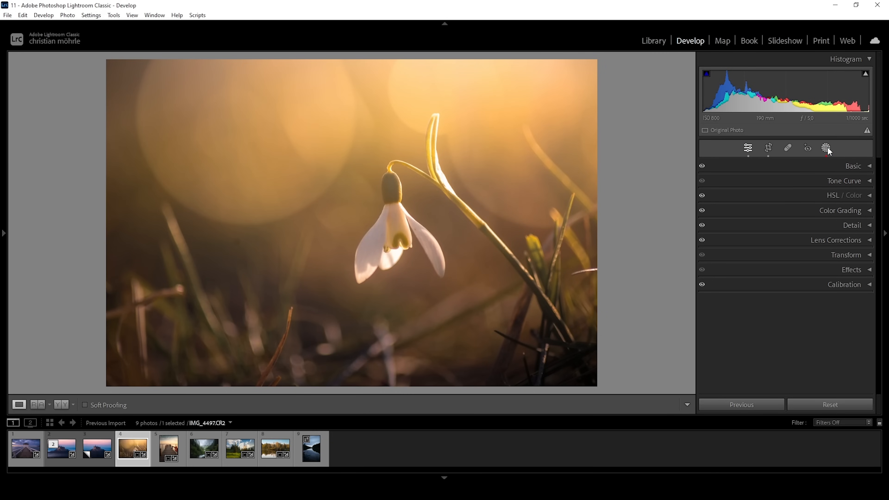
# Subtract a linear gradient from the bokeh mask so the orbs fade toward the bottom.
pyautogui.click(825, 148)
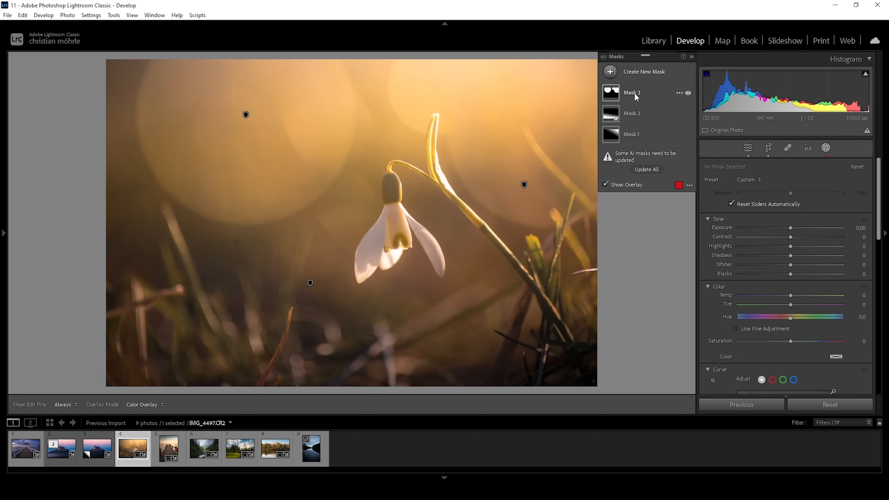
pyautogui.click(632, 93)
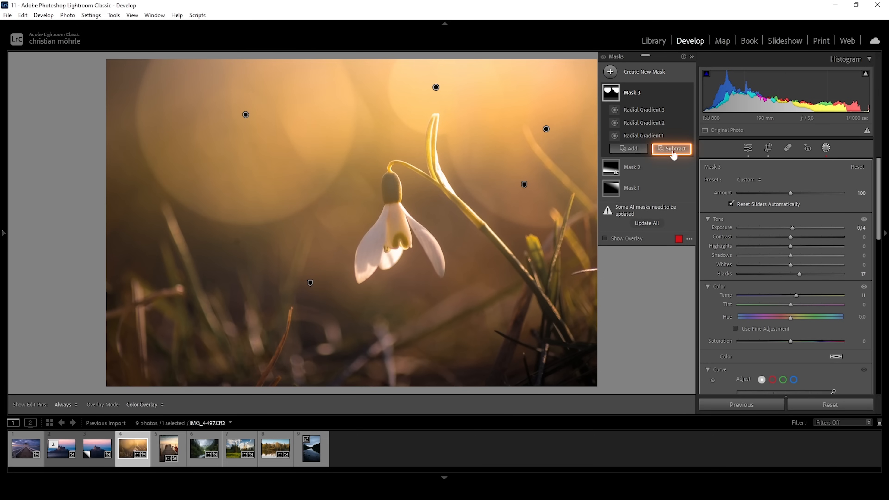
pyautogui.click(671, 148)
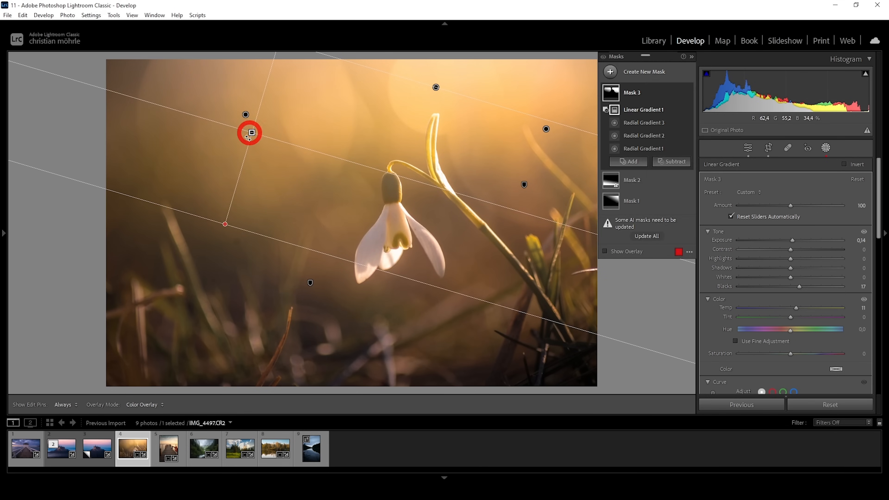
pyautogui.moveTo(248, 133); pyautogui.dragTo(242, 139)
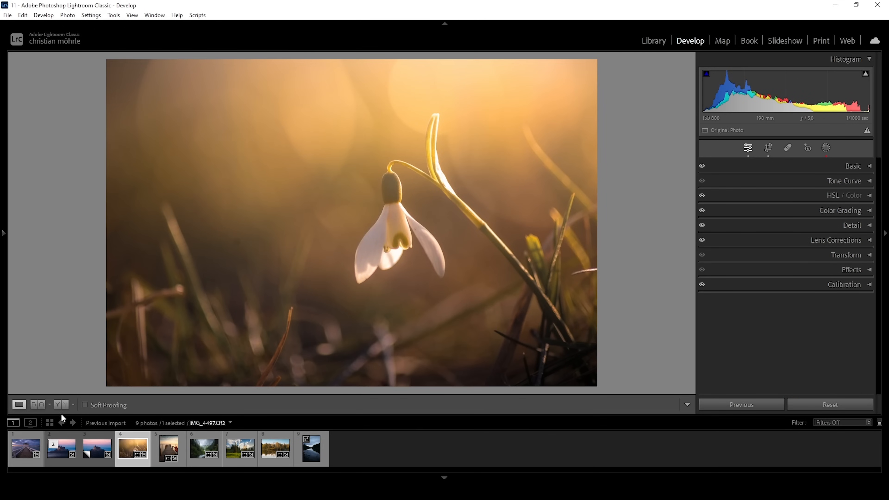
pyautogui.moveTo(286, 310)
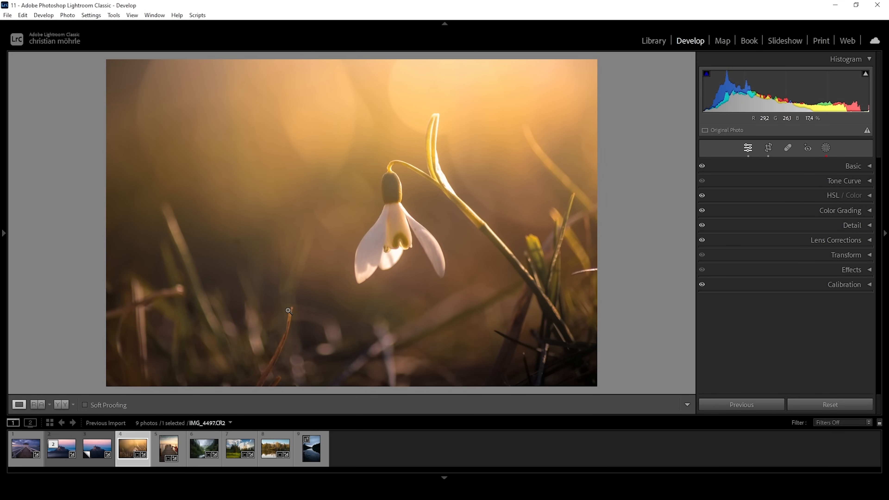
pyautogui.click(96, 449)
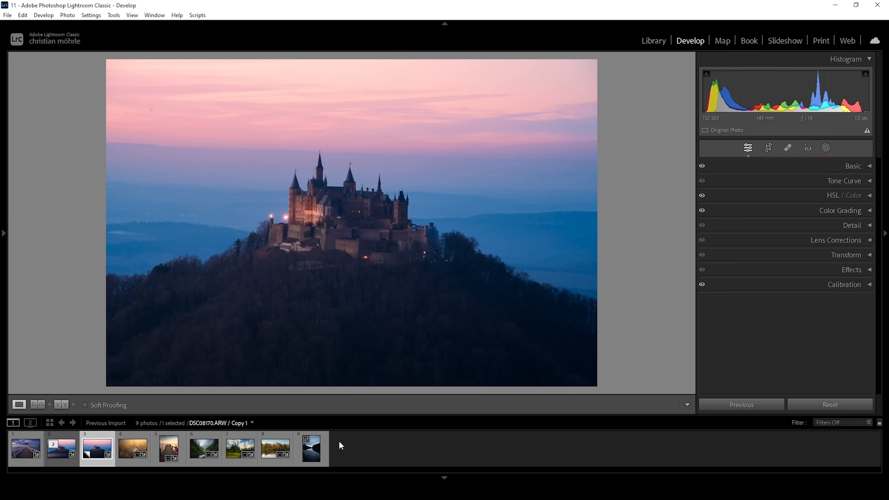
# On the castle photo, place a wide feathered radial gradient over the bottom forest.
pyautogui.click(311, 449)
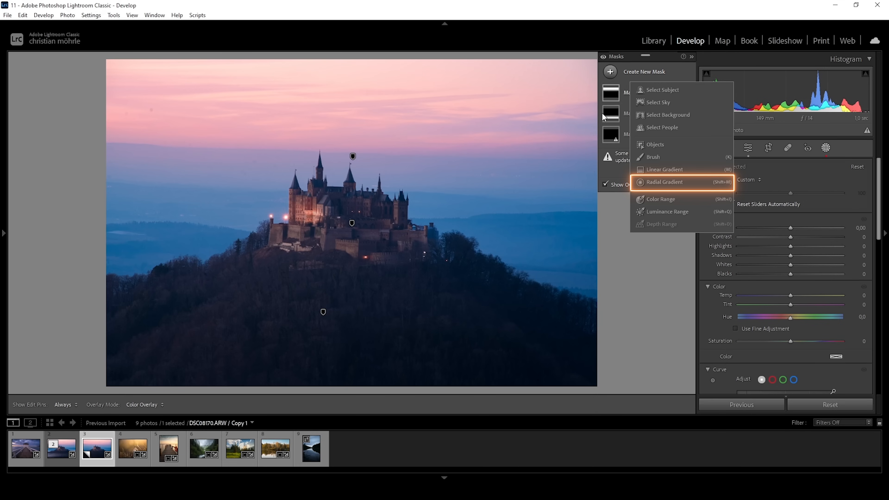
pyautogui.click(682, 182)
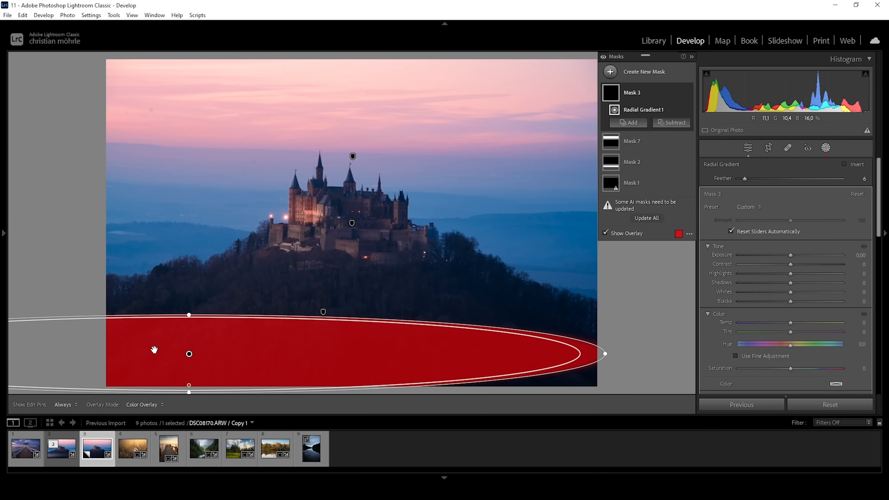
pyautogui.moveTo(190, 353); pyautogui.dragTo(174, 343)
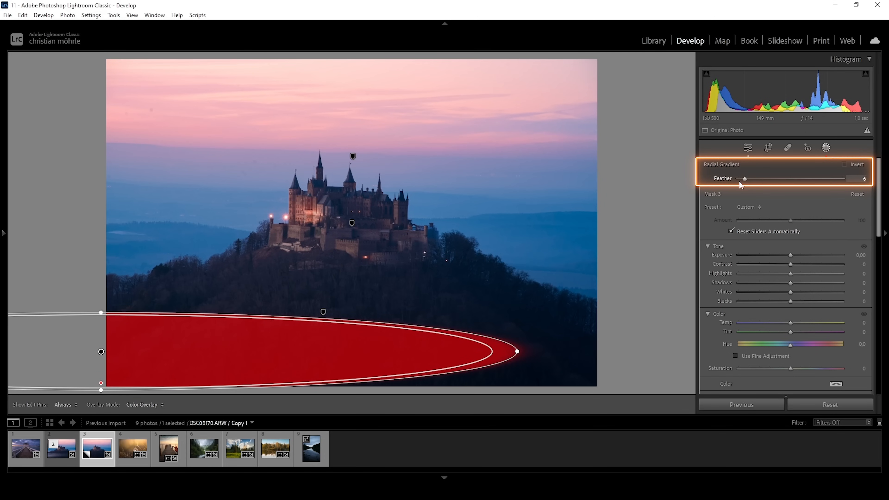
# Soften the gradient's feather and set its Dehaze to about -80 for mist.
pyautogui.moveTo(744, 178); pyautogui.dragTo(822, 178)
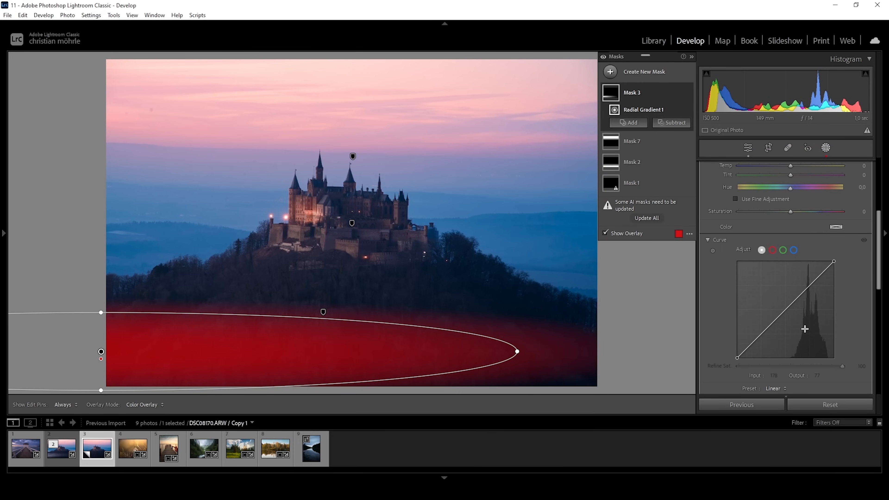
pyautogui.scroll(-3)
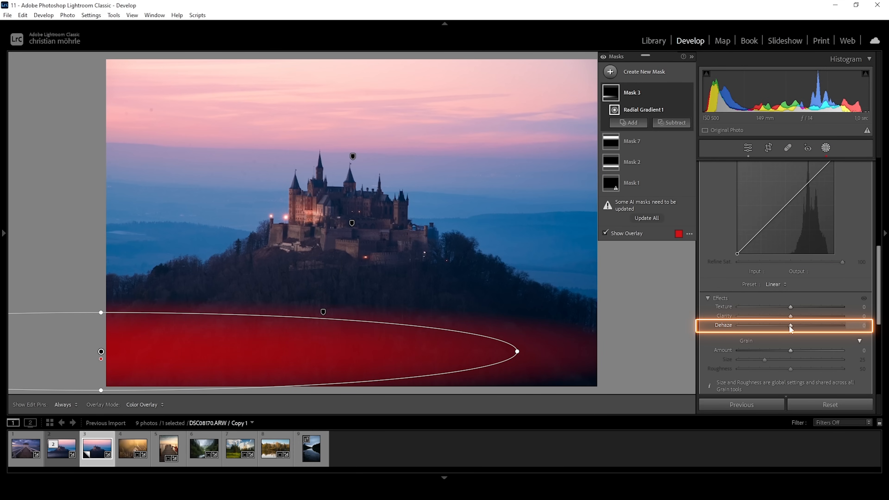
pyautogui.moveTo(789, 325); pyautogui.dragTo(740, 325)
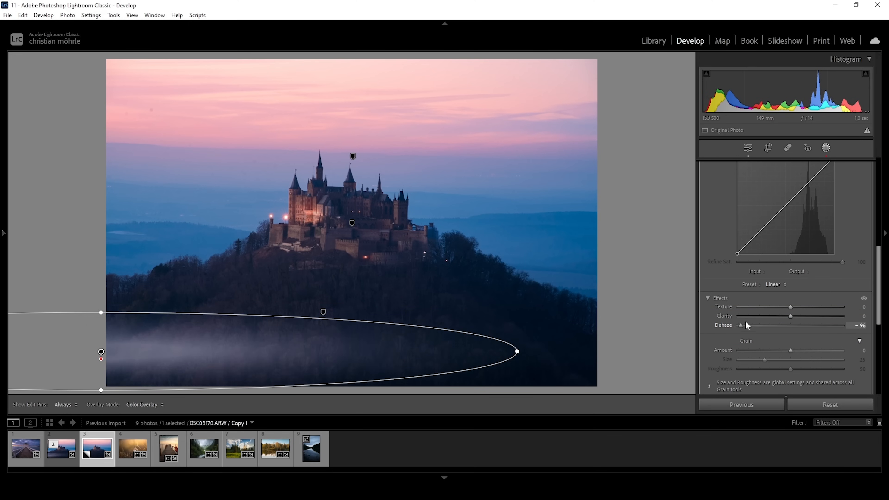
pyautogui.moveTo(739, 325); pyautogui.dragTo(758, 324)
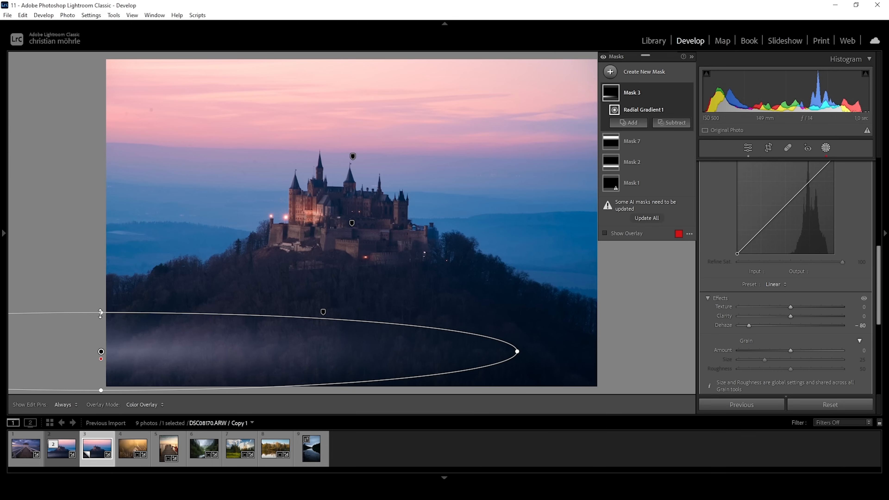
pyautogui.moveTo(76, 353)
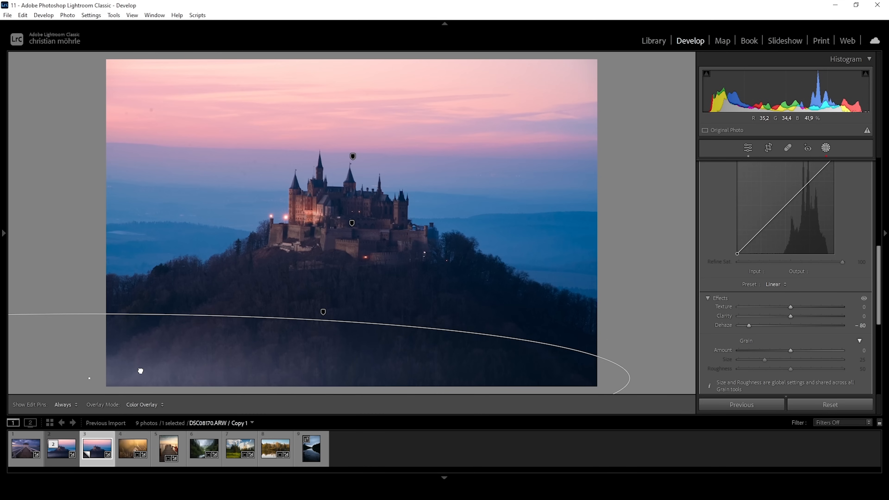
pyautogui.click(825, 148)
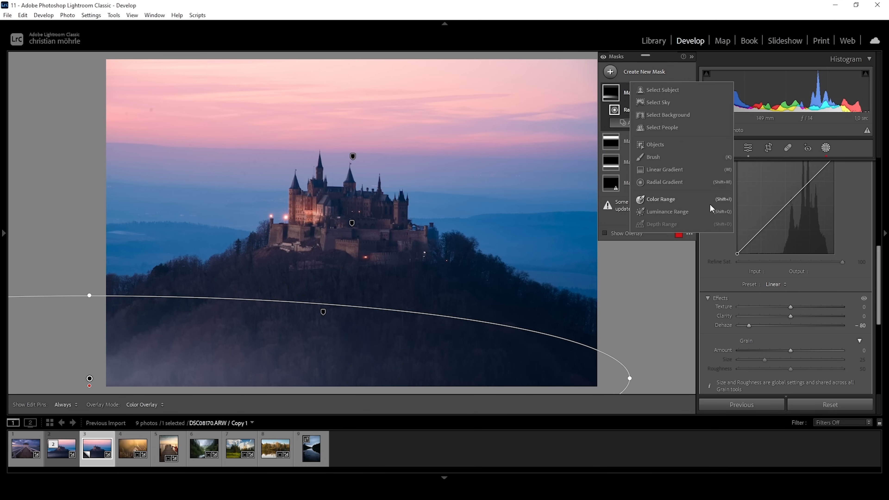
# Ease the fog mask's Dehaze to -38 and start adding more gradients to it.
pyautogui.click(664, 182)
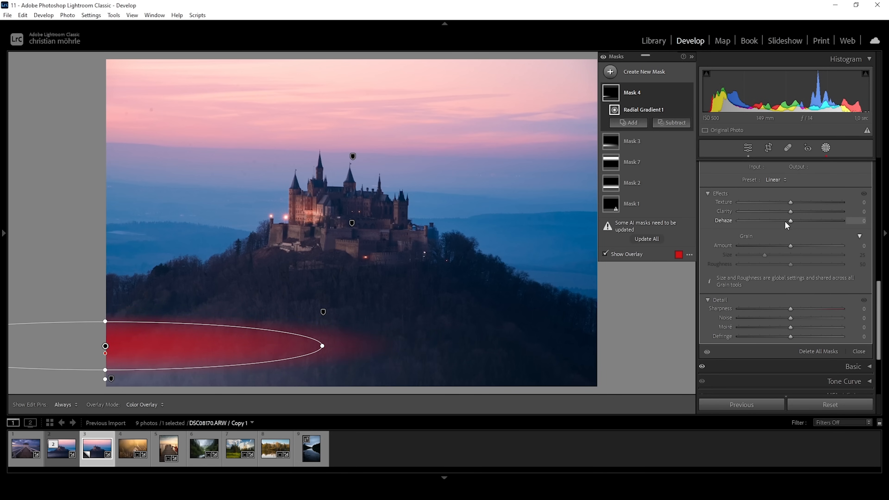
pyautogui.moveTo(790, 221); pyautogui.dragTo(772, 220)
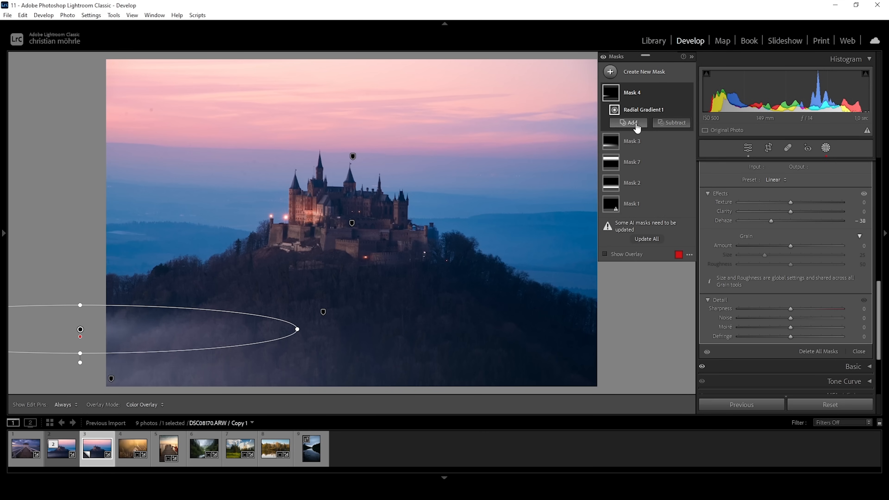
pyautogui.click(629, 123)
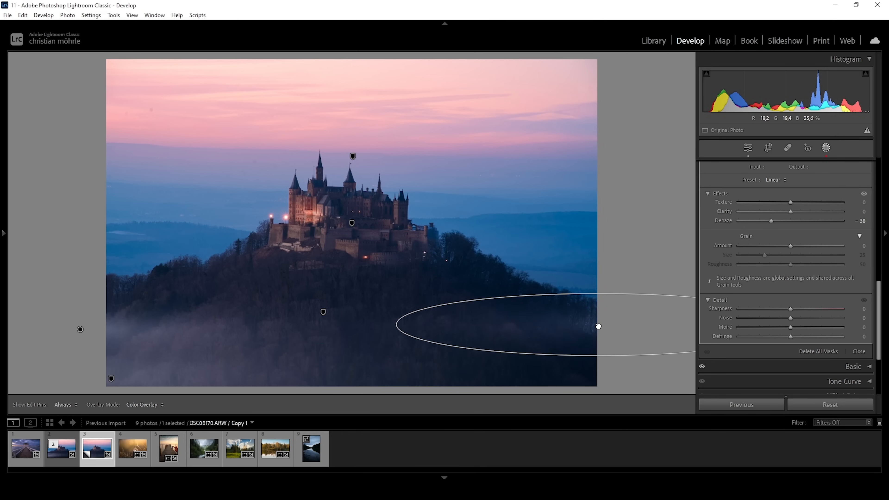
pyautogui.click(628, 136)
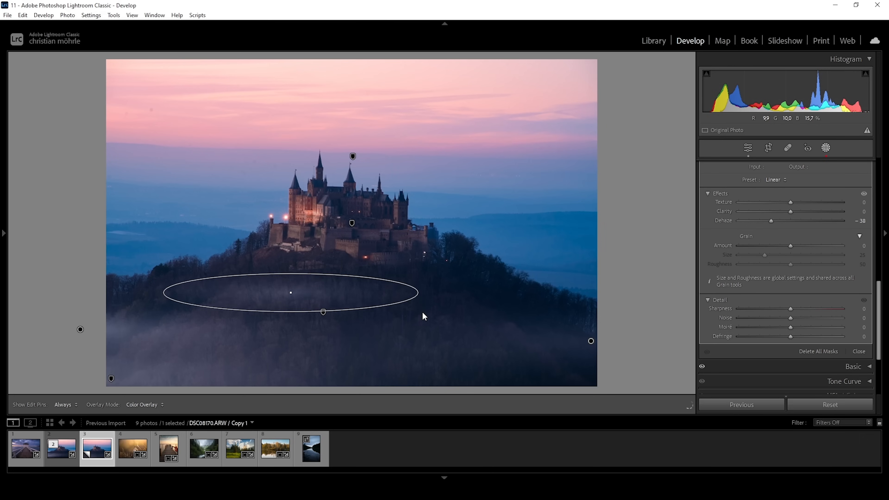
# Draw and reposition fog ellipses across the middle and bottom-right of the hillside.
pyautogui.moveTo(291, 292); pyautogui.dragTo(101, 282)
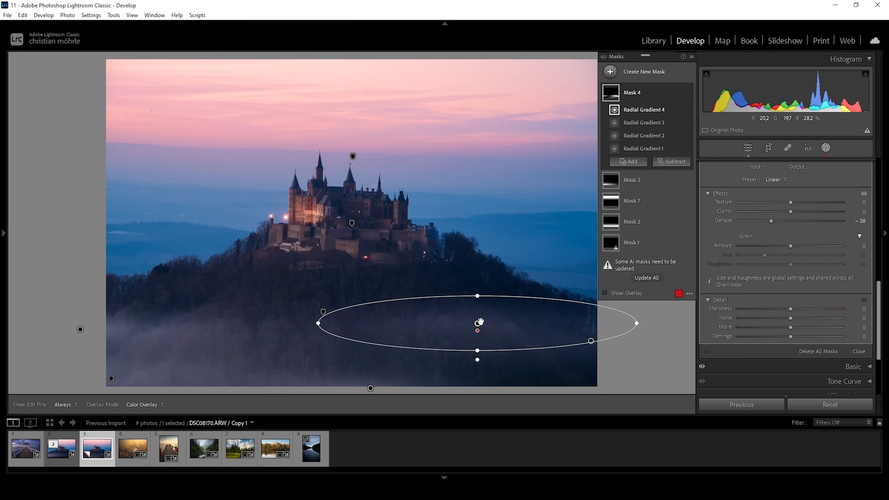
pyautogui.moveTo(477, 329); pyautogui.dragTo(522, 369)
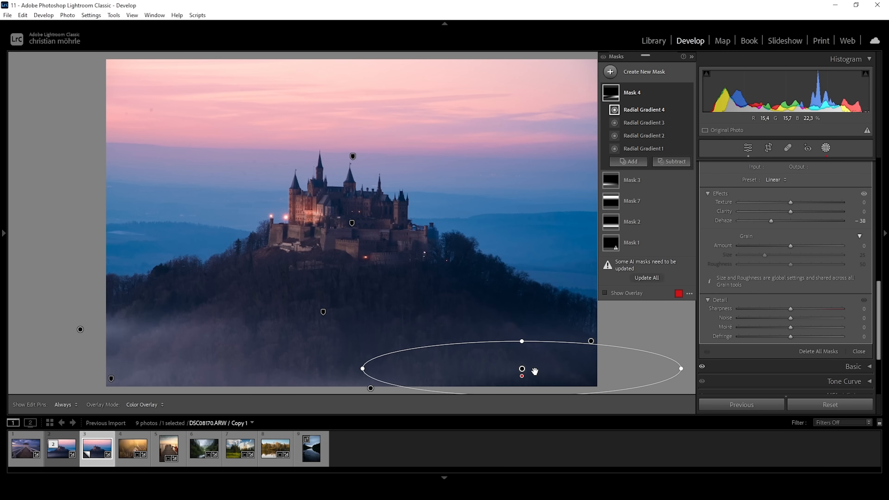
pyautogui.moveTo(522, 369); pyautogui.dragTo(528, 375)
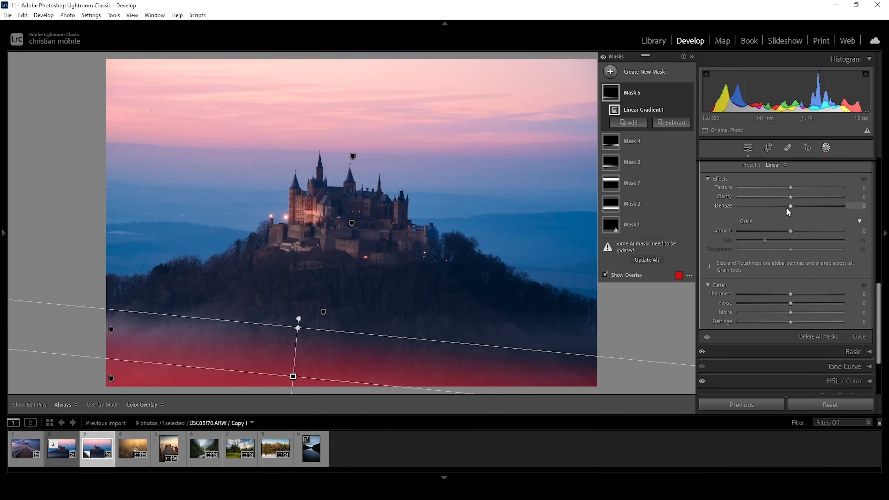
# Set the bottom linear gradient's Dehaze to about -29, thickening the low haze.
pyautogui.moveTo(789, 205); pyautogui.dragTo(784, 205)
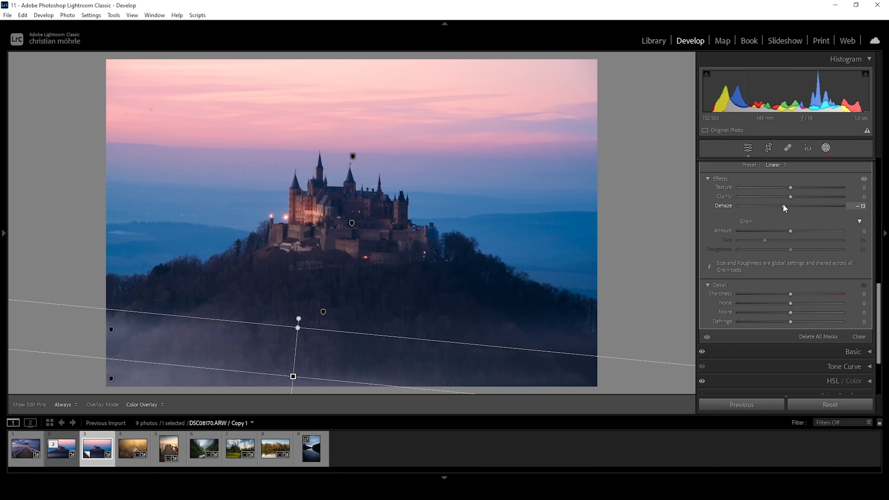
pyautogui.click(611, 71)
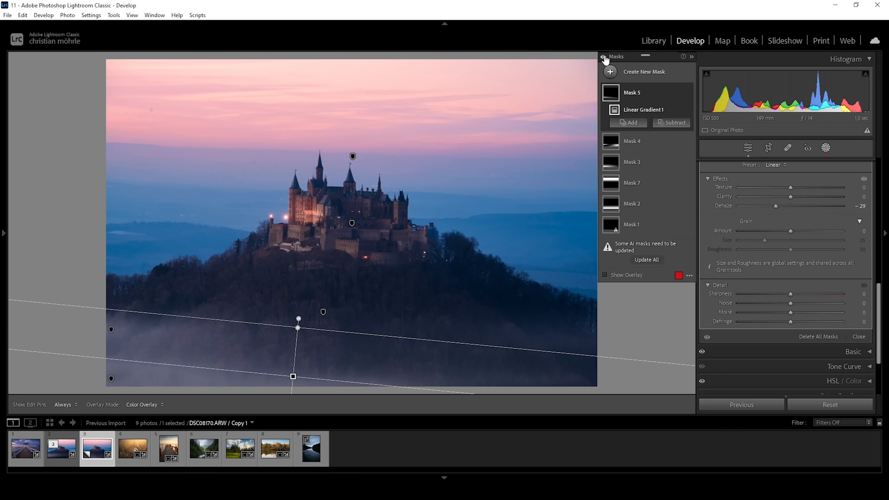
pyautogui.moveTo(691, 58)
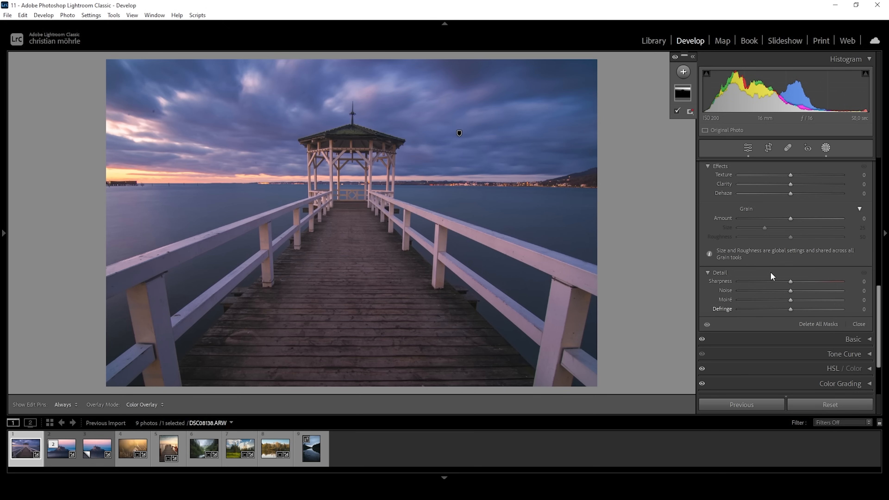
pyautogui.moveTo(824, 148)
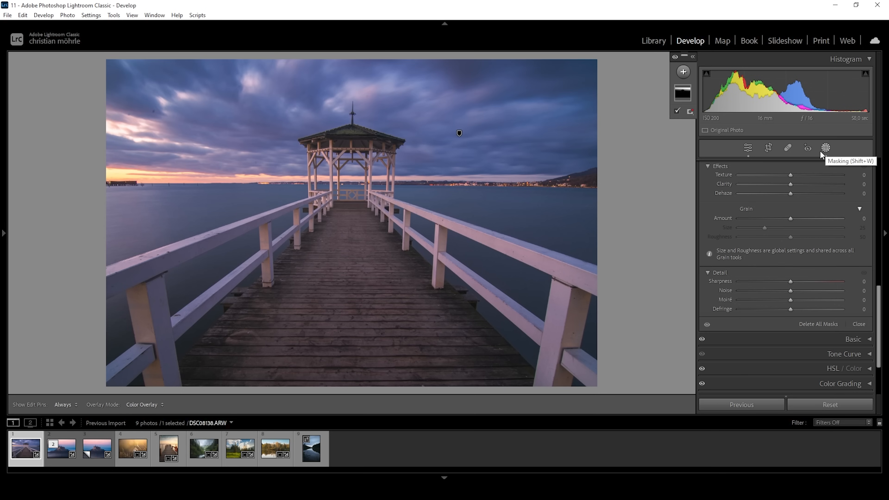
# Create a radial gradient mask over the pier's left horizon with Blacks at +70.
pyautogui.click(826, 148)
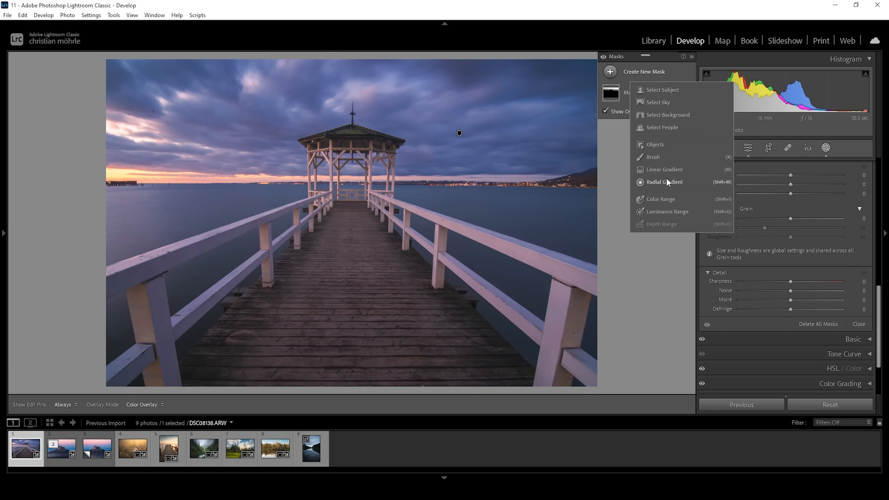
pyautogui.click(664, 182)
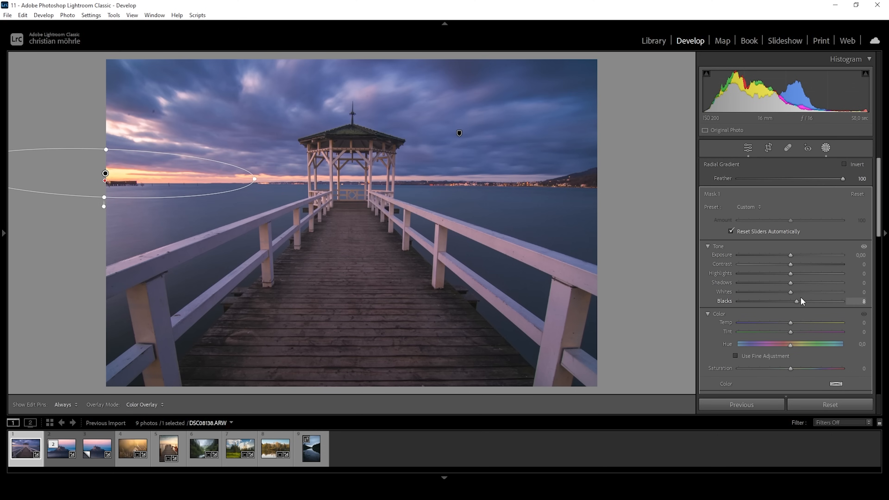
pyautogui.moveTo(796, 301); pyautogui.dragTo(842, 300)
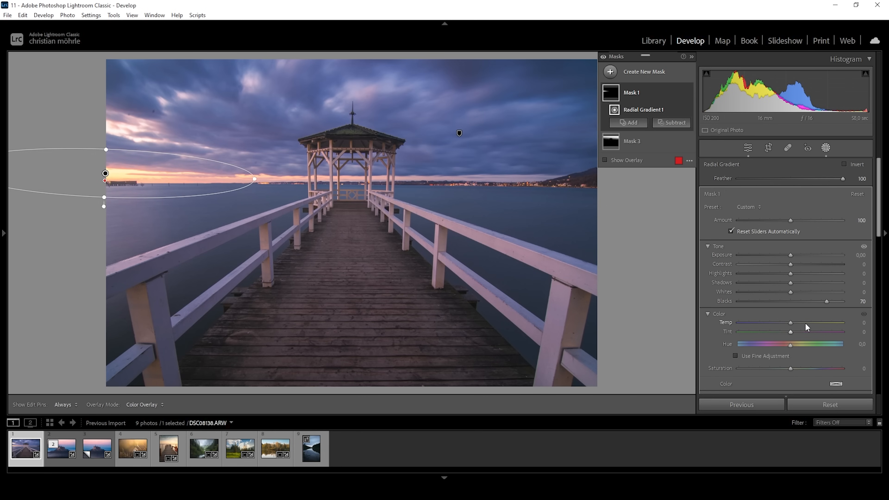
pyautogui.moveTo(803, 308)
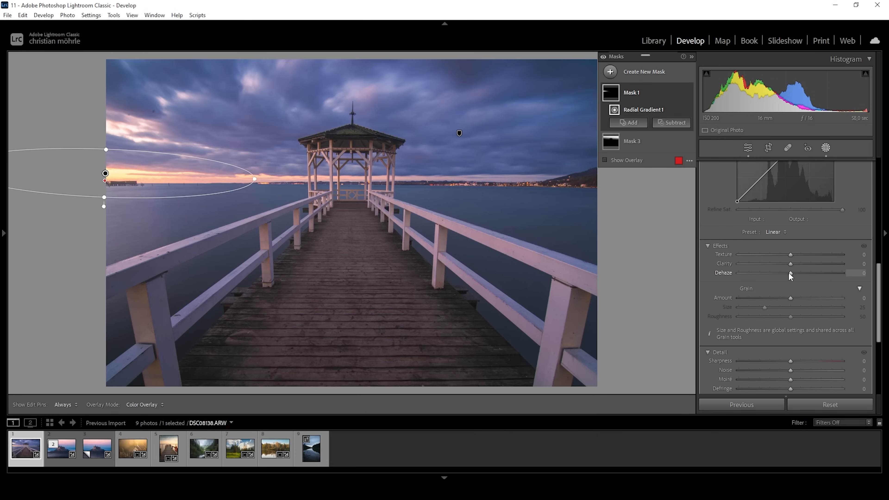
# Lower the horizon ellipse's Dehaze to -54 and Clarity to -29.
pyautogui.moveTo(802, 273); pyautogui.dragTo(764, 272)
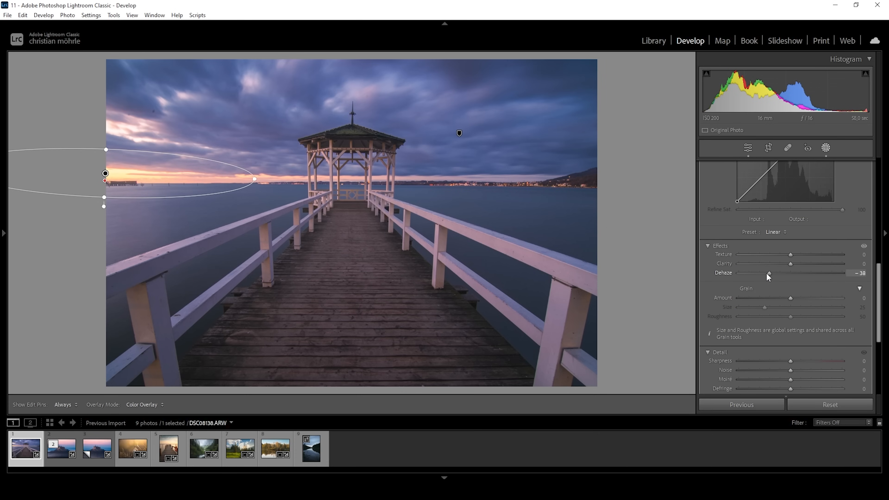
pyautogui.moveTo(768, 272); pyautogui.dragTo(761, 273)
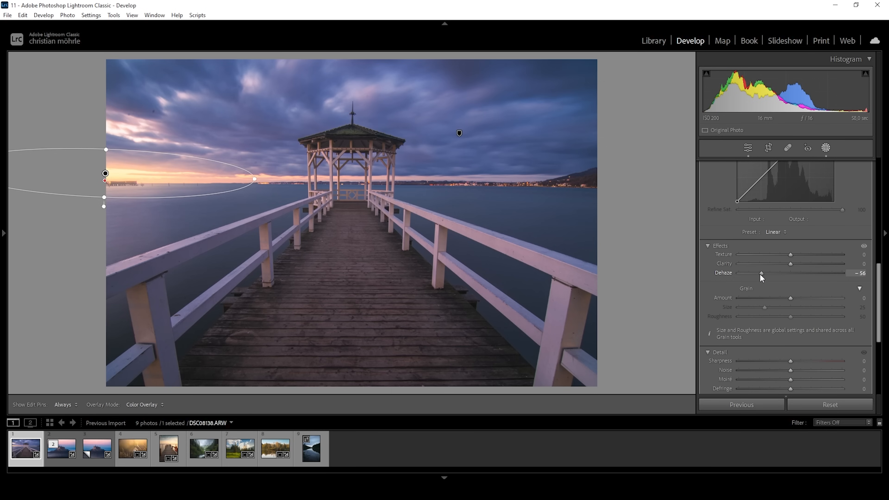
pyautogui.moveTo(761, 273); pyautogui.dragTo(763, 272)
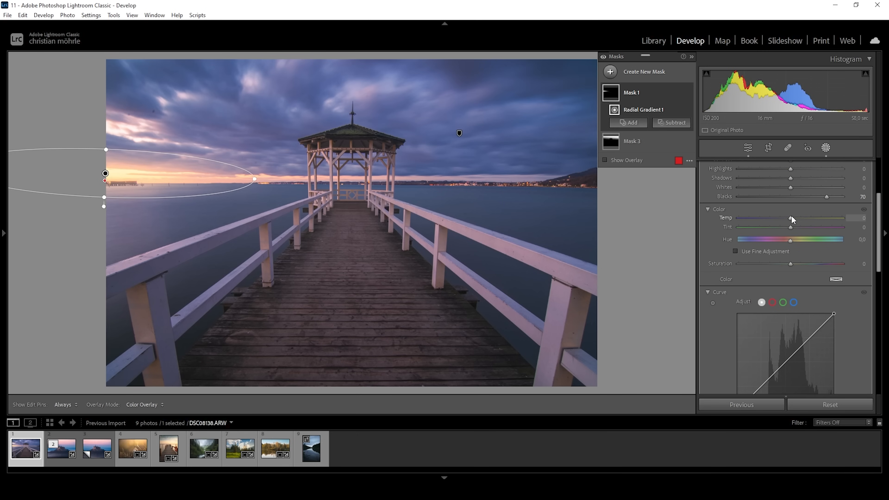
# Warm the horizon mask to Temp +21 and give it an orange tint from the colour swatch.
pyautogui.moveTo(791, 219); pyautogui.dragTo(802, 220)
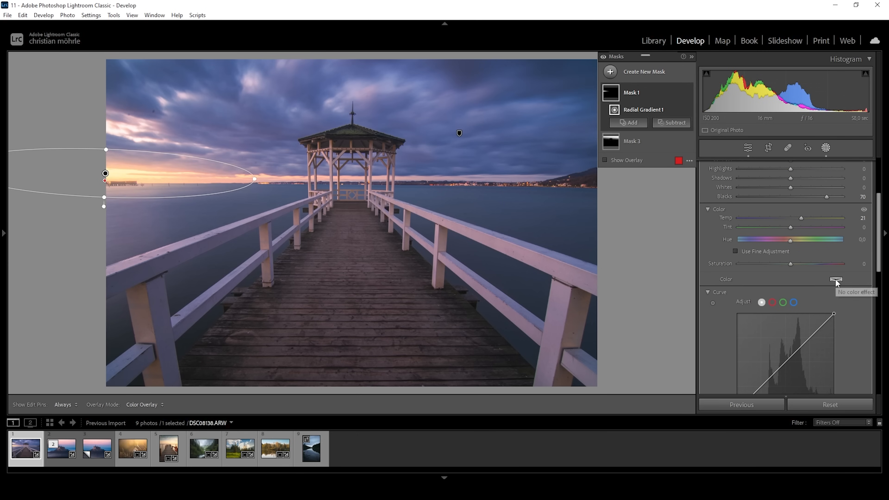
pyautogui.click(835, 279)
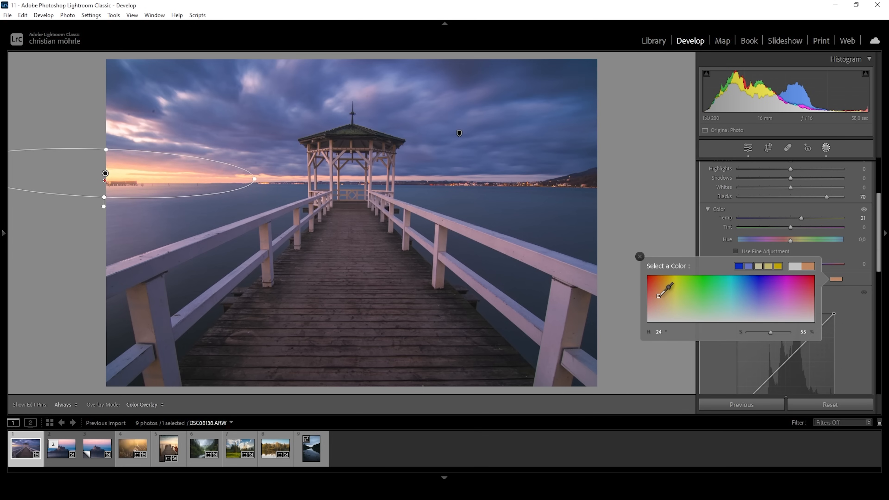
pyautogui.moveTo(664, 290); pyautogui.dragTo(659, 285)
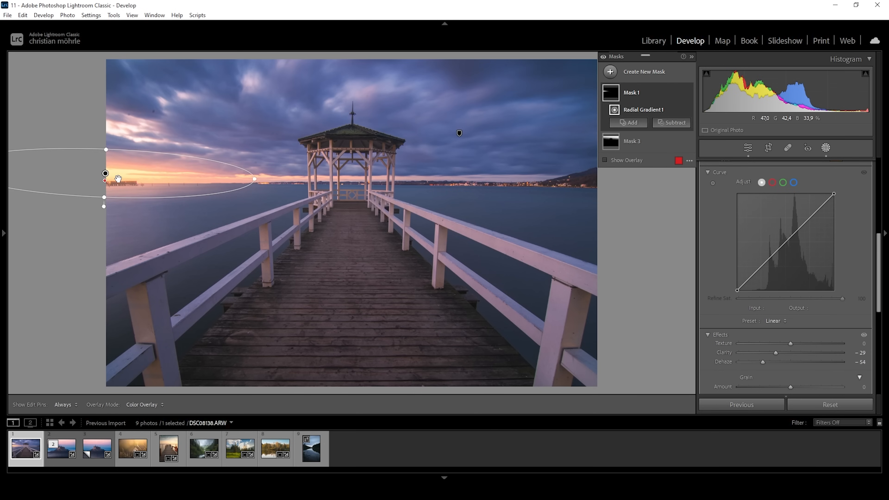
pyautogui.click(609, 71)
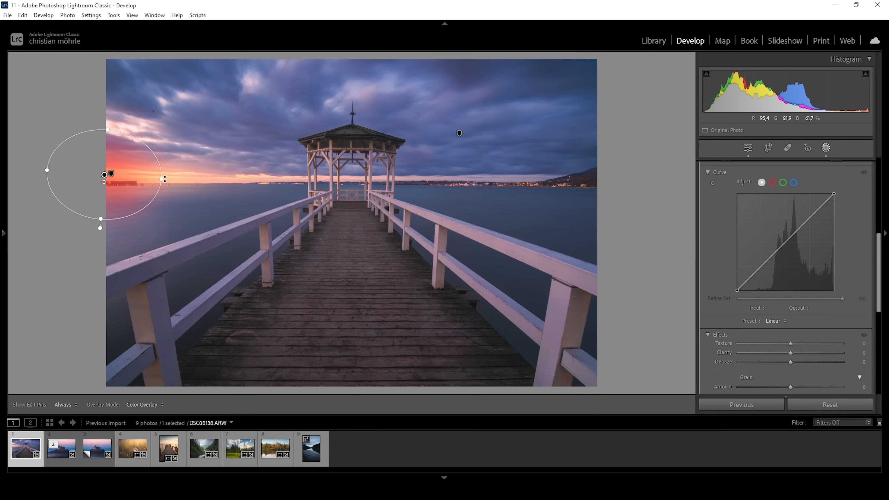
# Lift Blacks to +69 inside the new round glow spot on the left horizon.
pyautogui.click(825, 148)
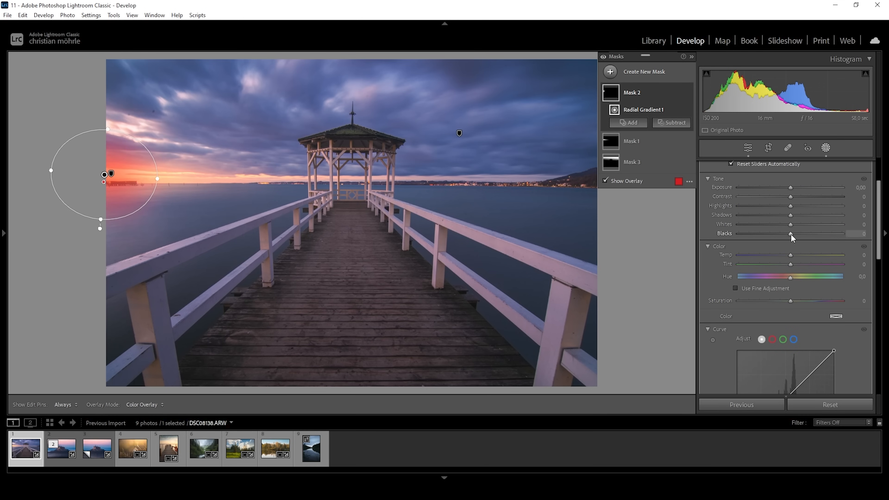
pyautogui.moveTo(790, 233); pyautogui.dragTo(828, 233)
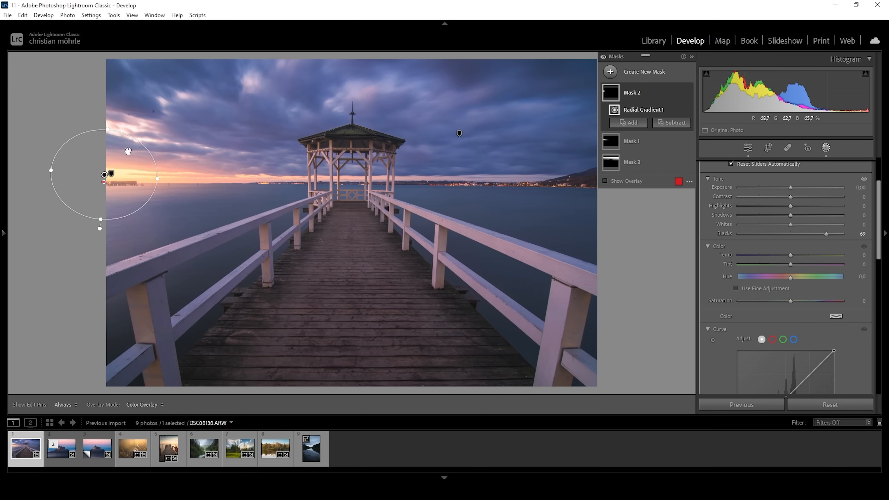
pyautogui.moveTo(93, 161)
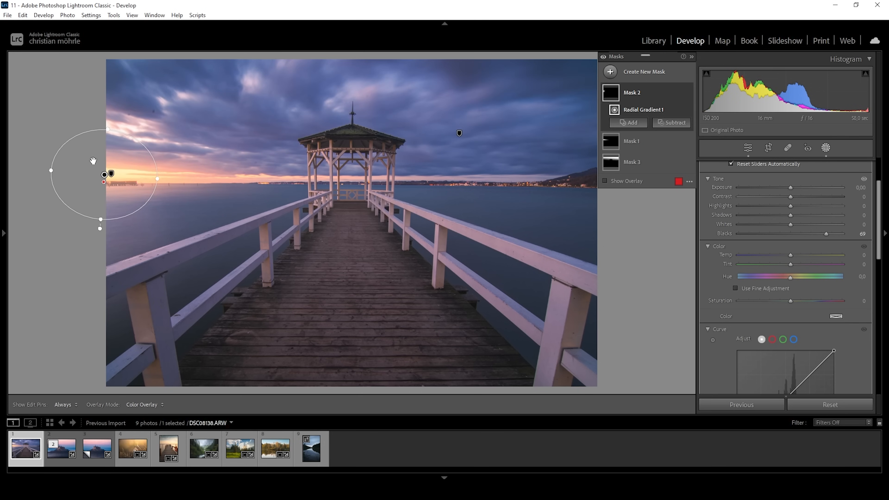